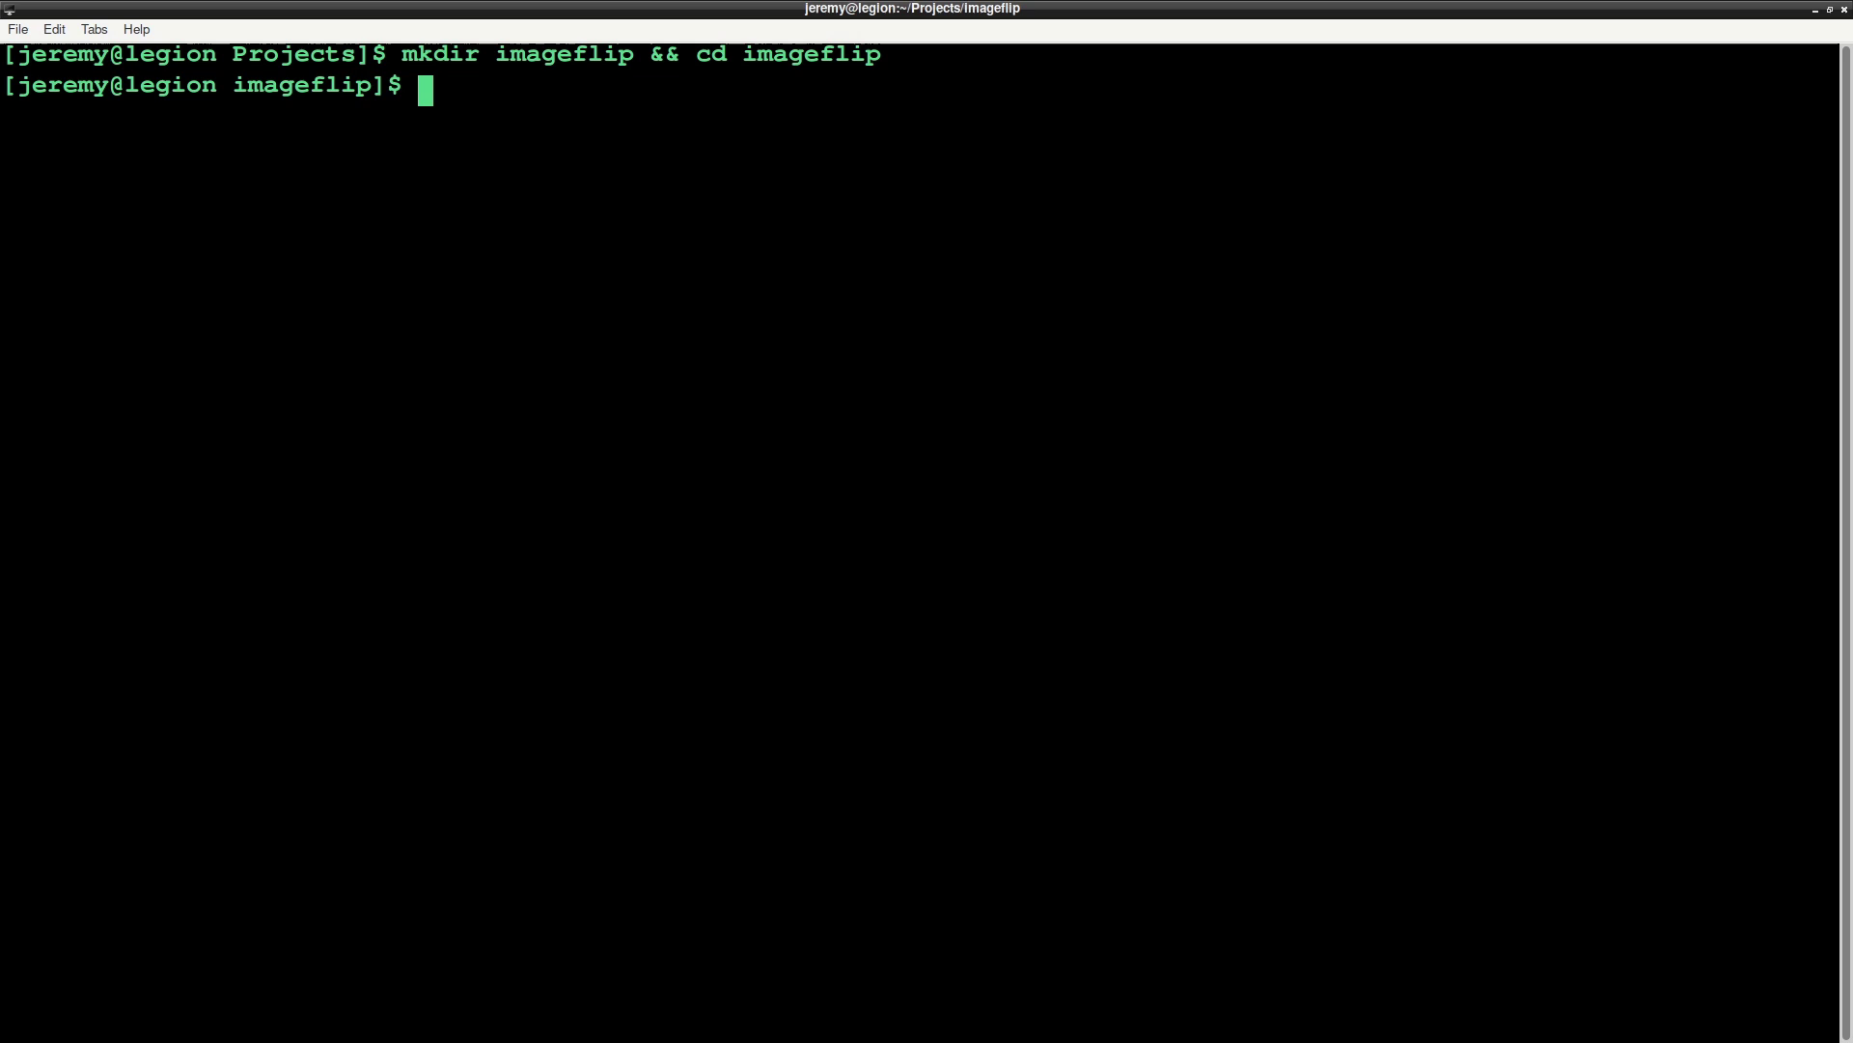
Create the imageflip virtual environment with python3 -m venv
text(python3 -m venv imageflip)
text(vim main)
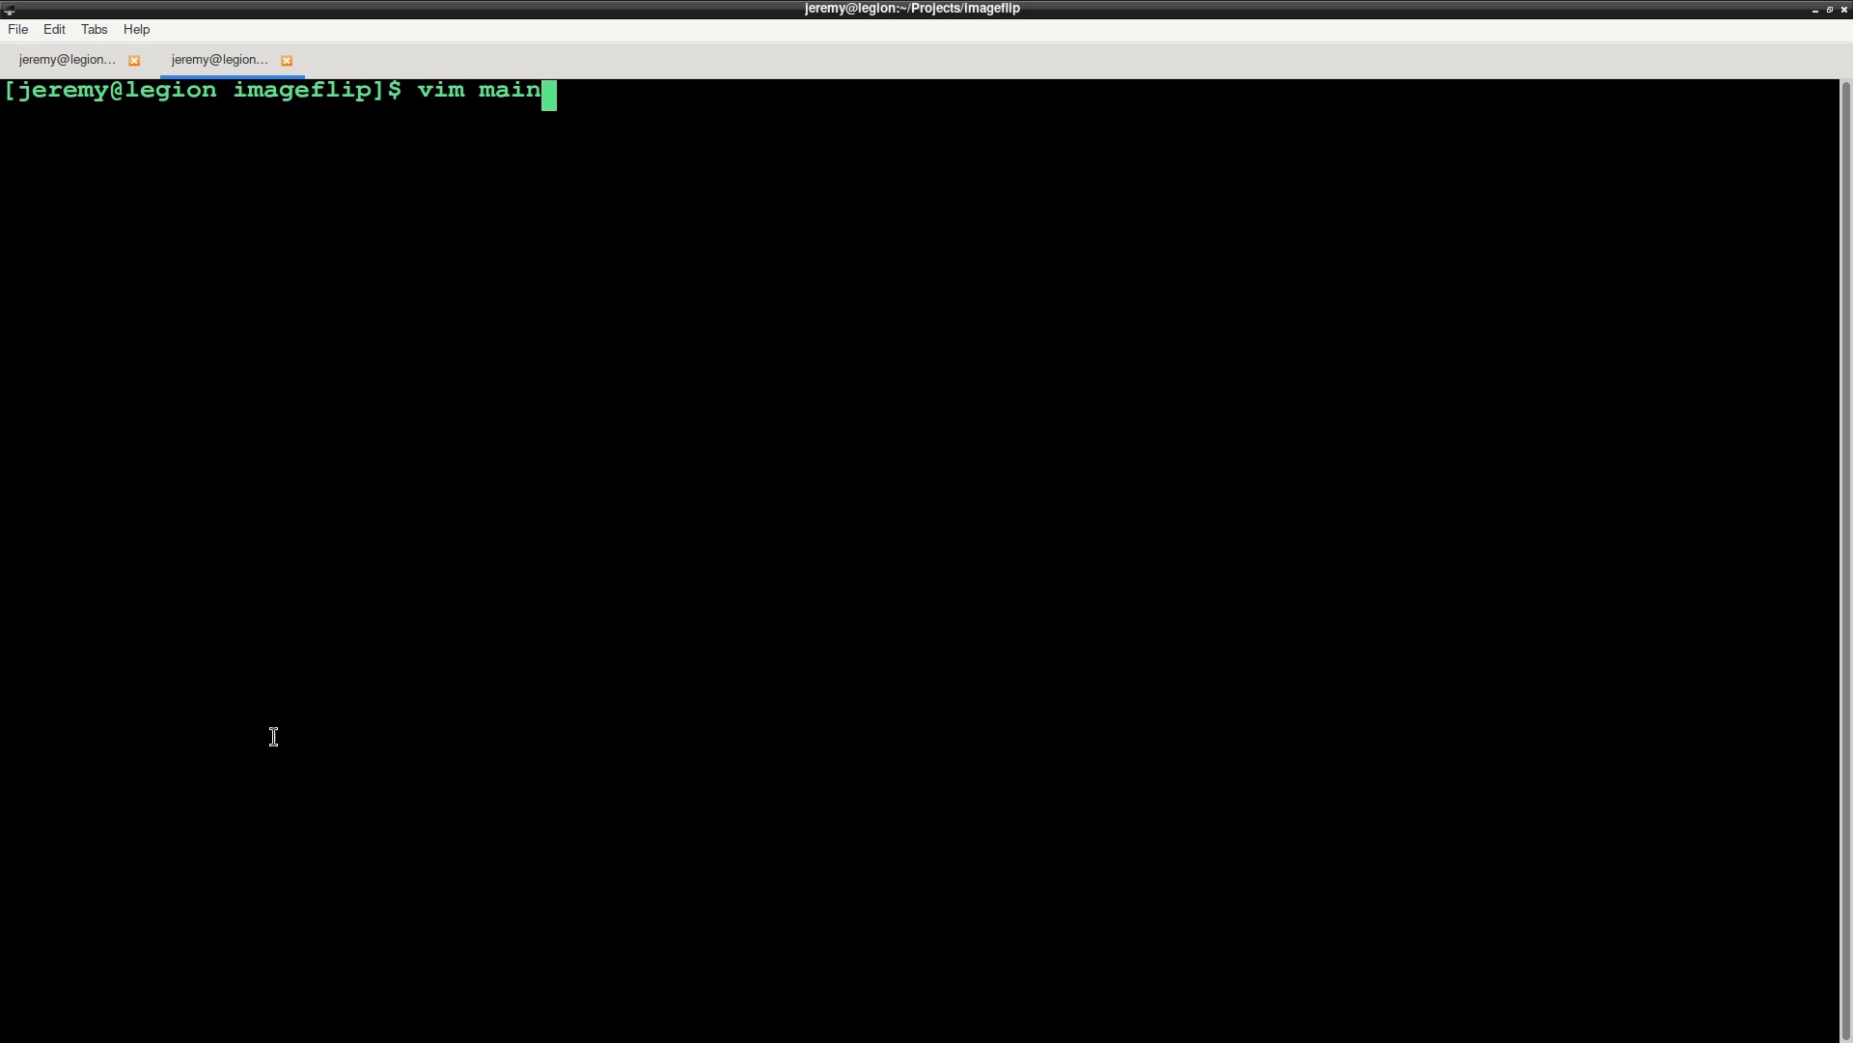
Write main.py loading robot.jpg, flipping it with code 0, and showing the Original Image window
text(.py)
text(img)
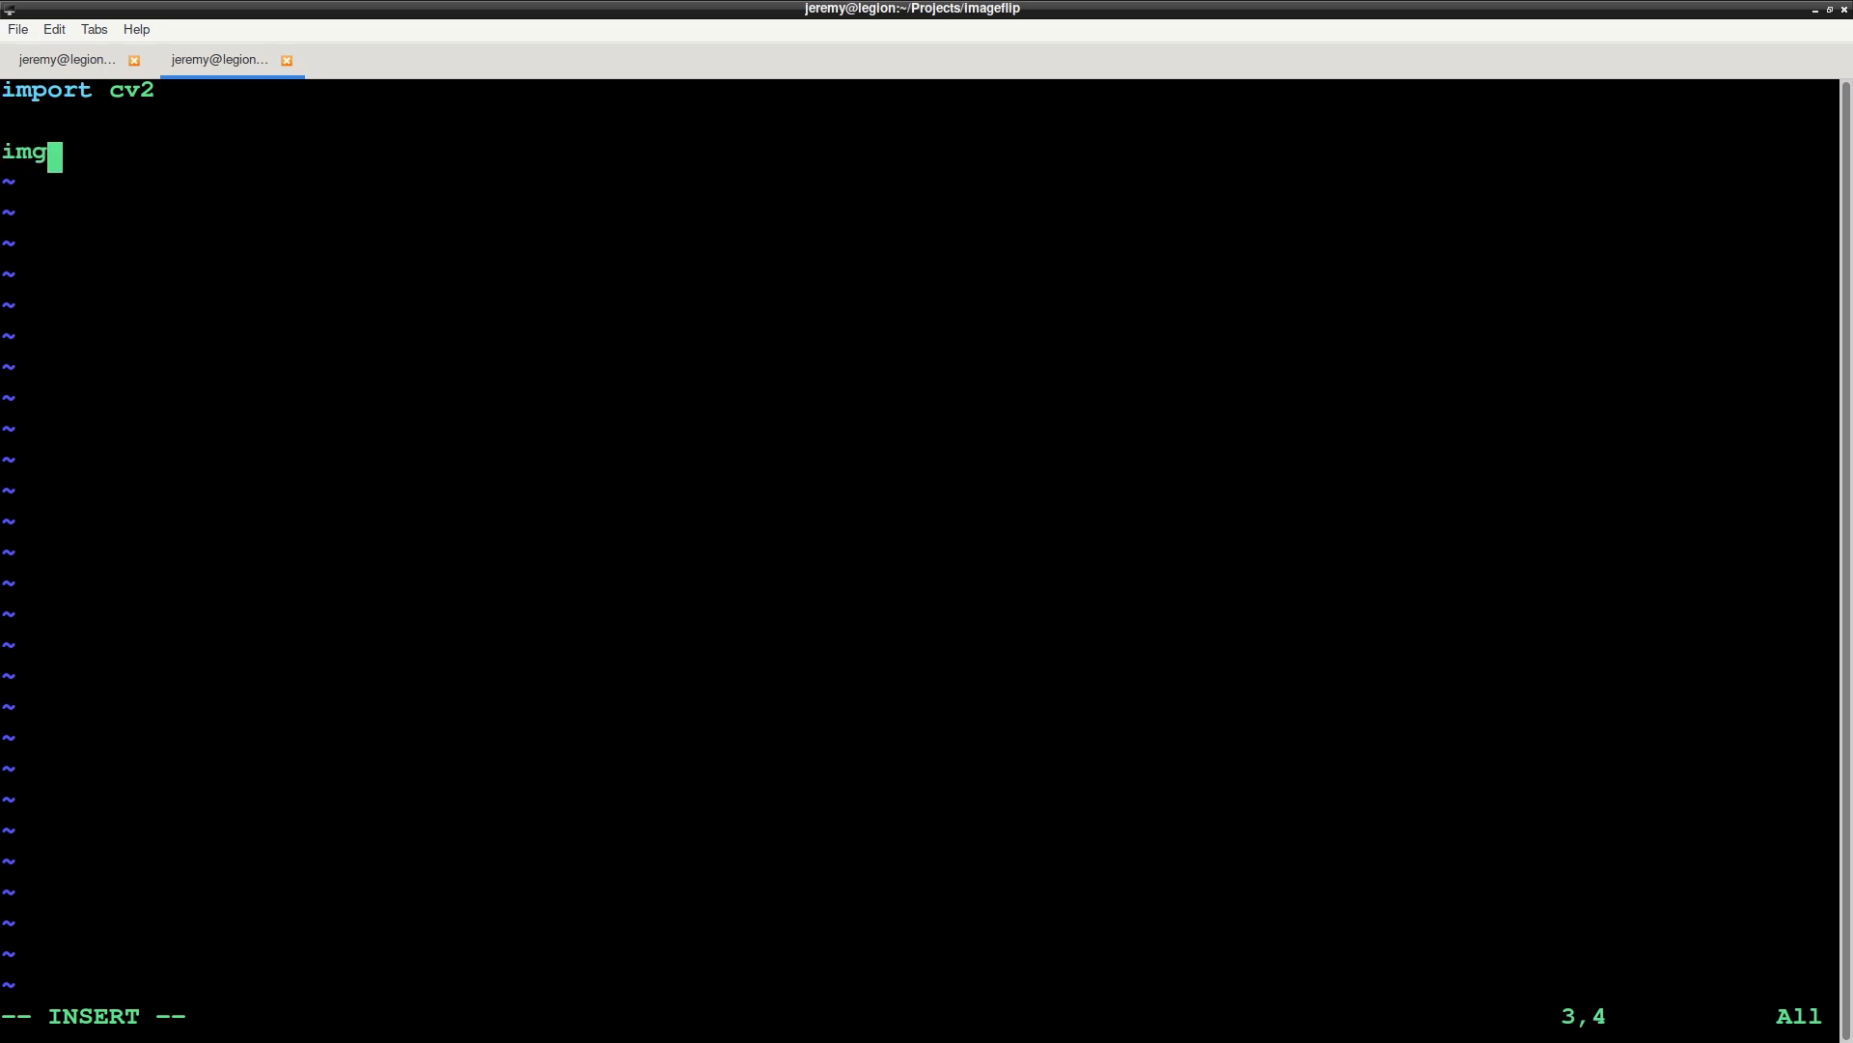
text(= cv2.imread('ro)
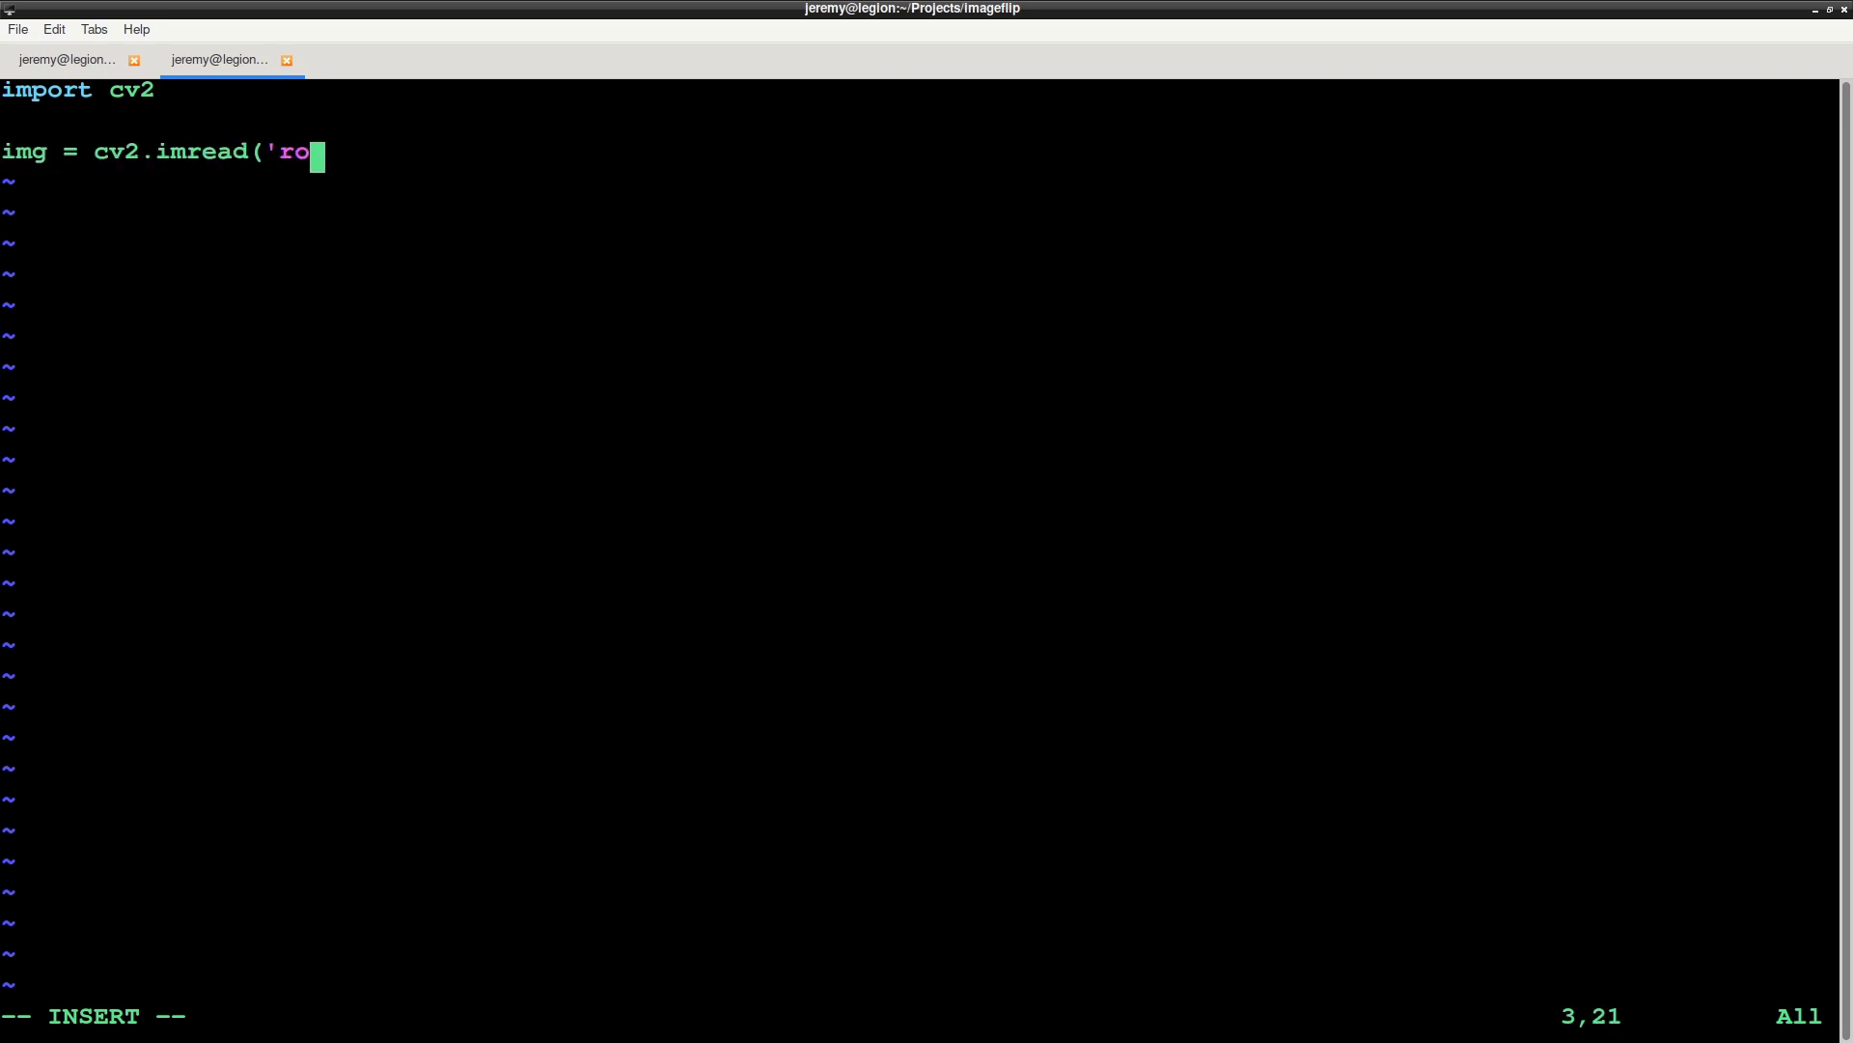
text(bot.jpg'))
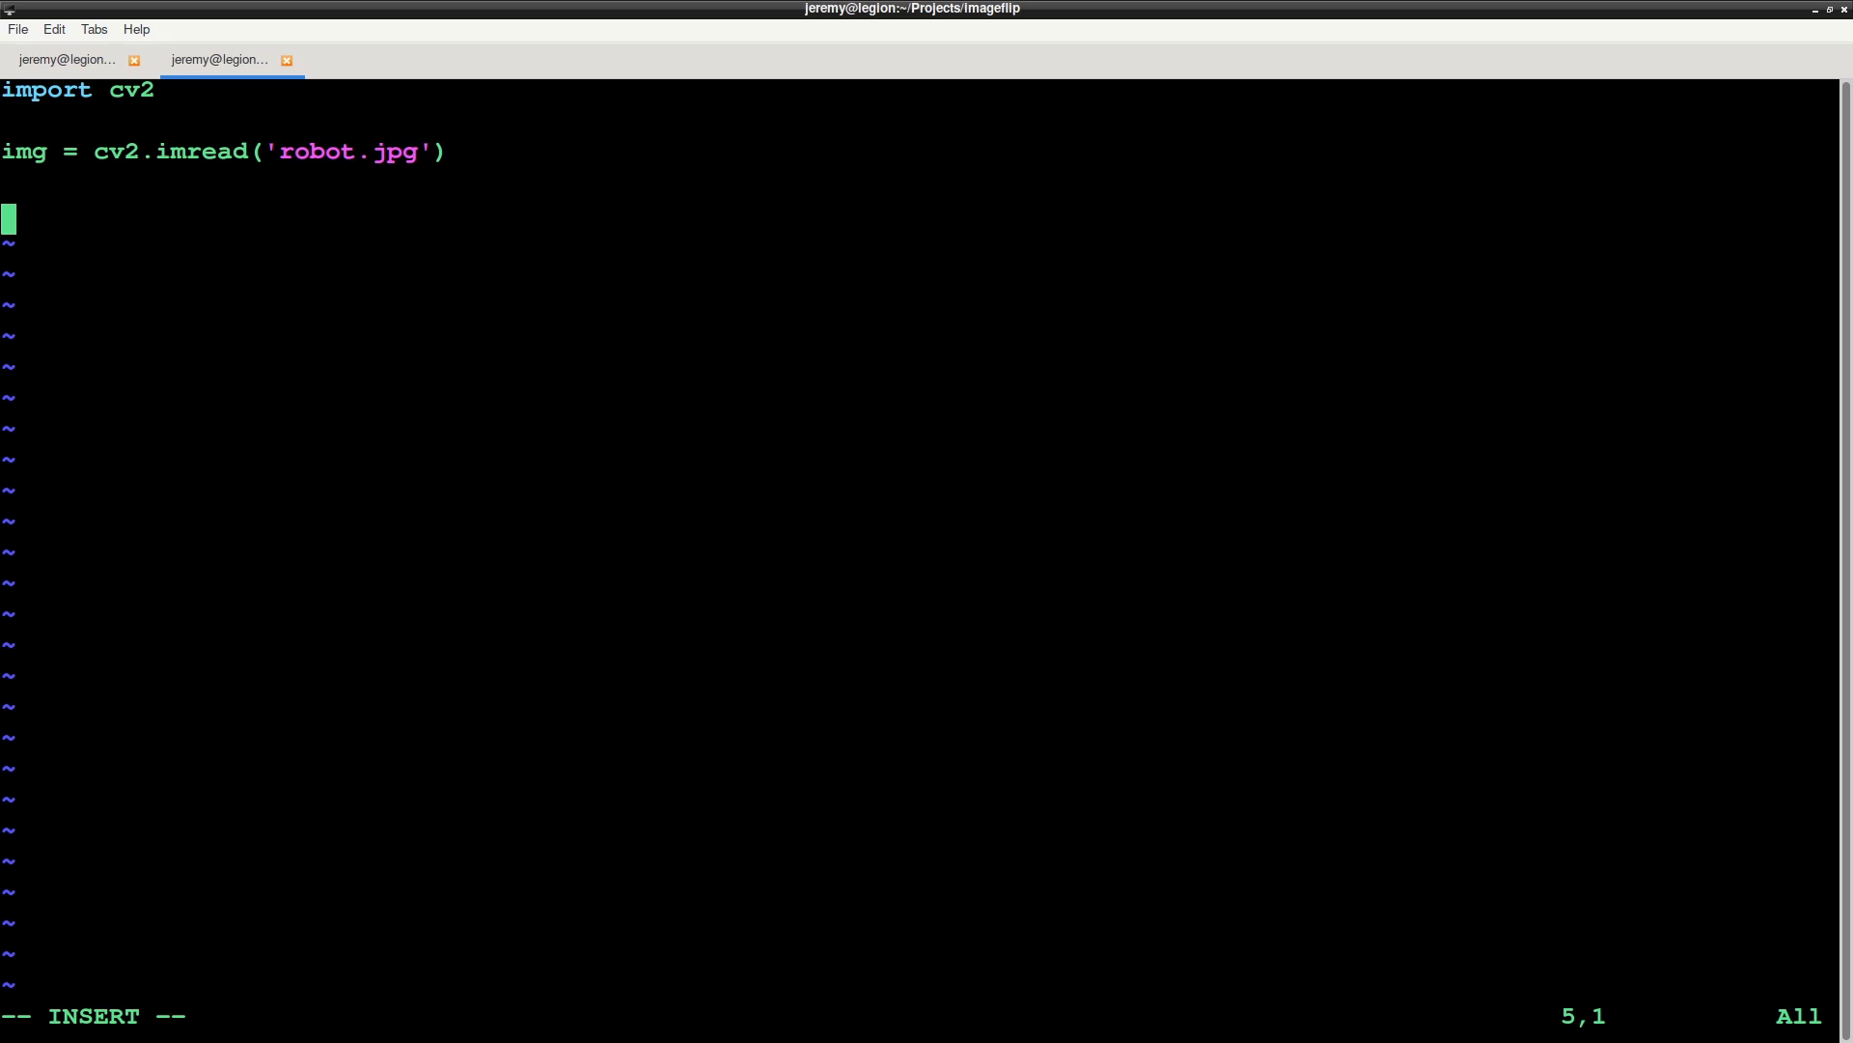
text(flipped = cv2.flip(img, 0))
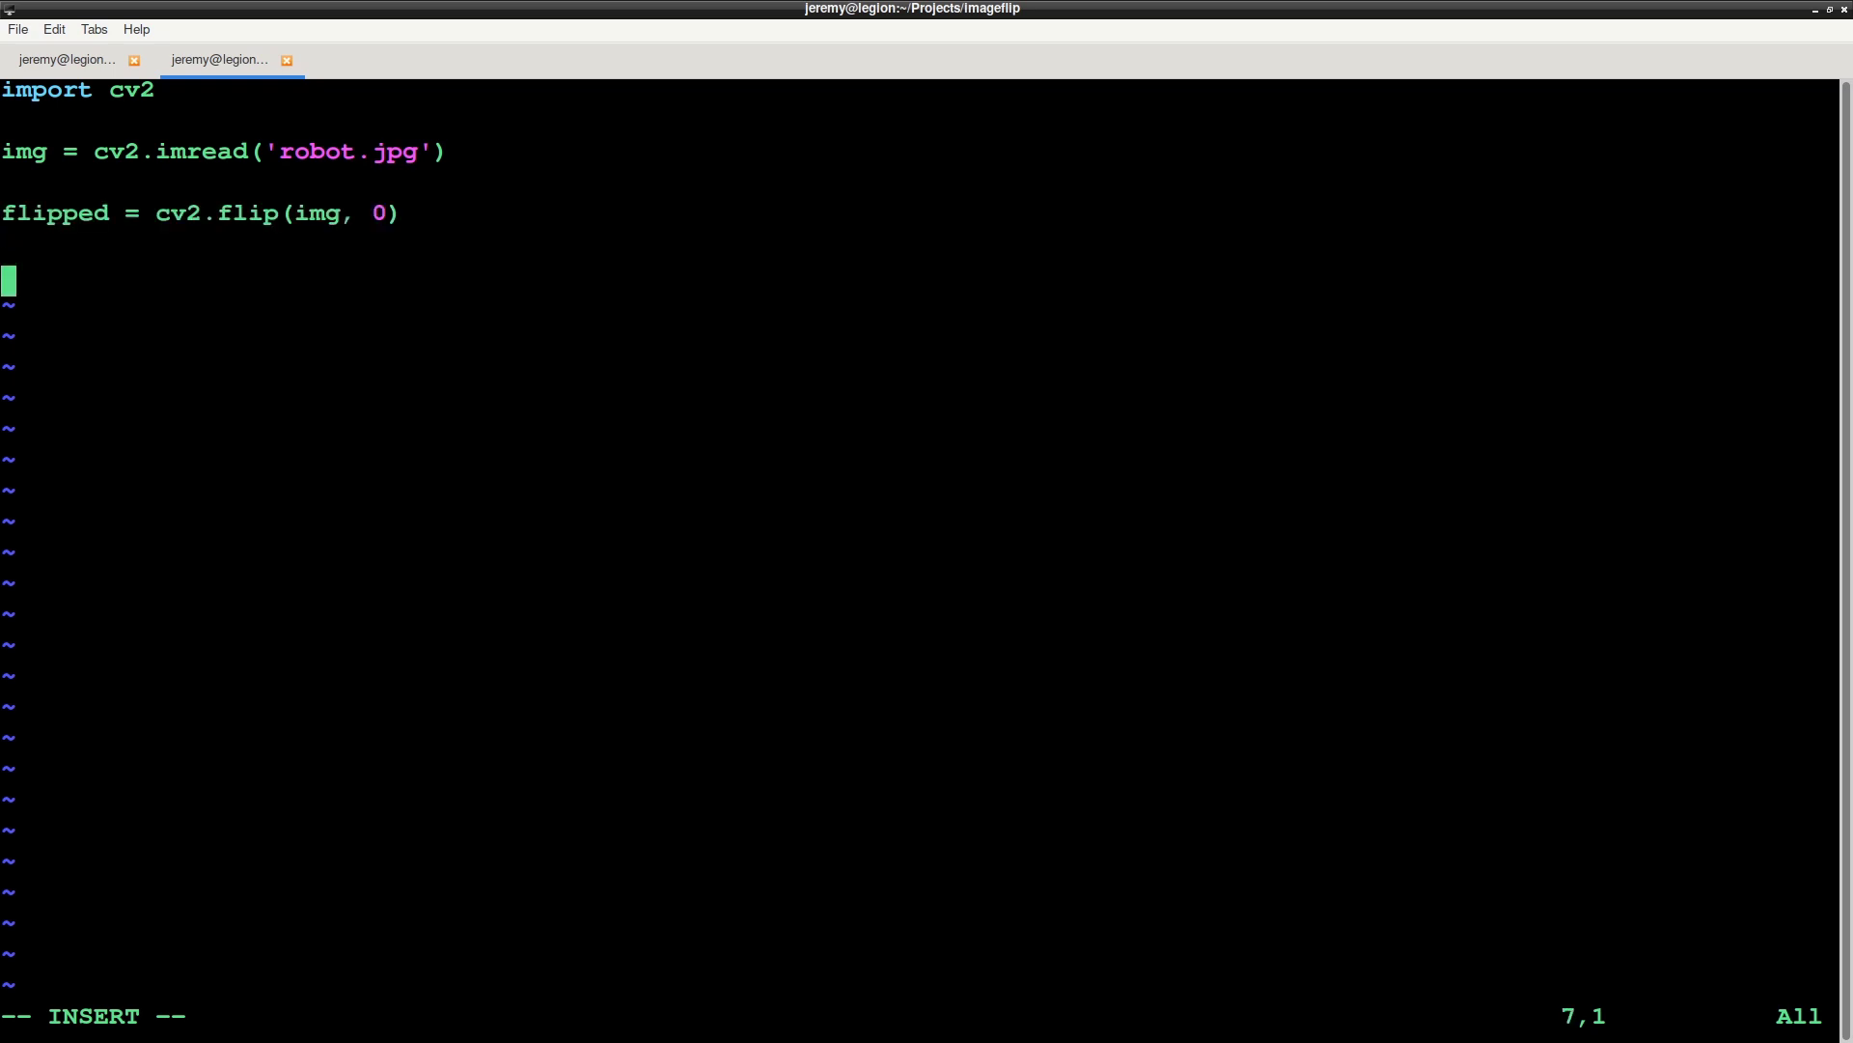
text(cv2.imshow('Original Image', img))
text(cv2.imshow('Flipped Image', flipped))
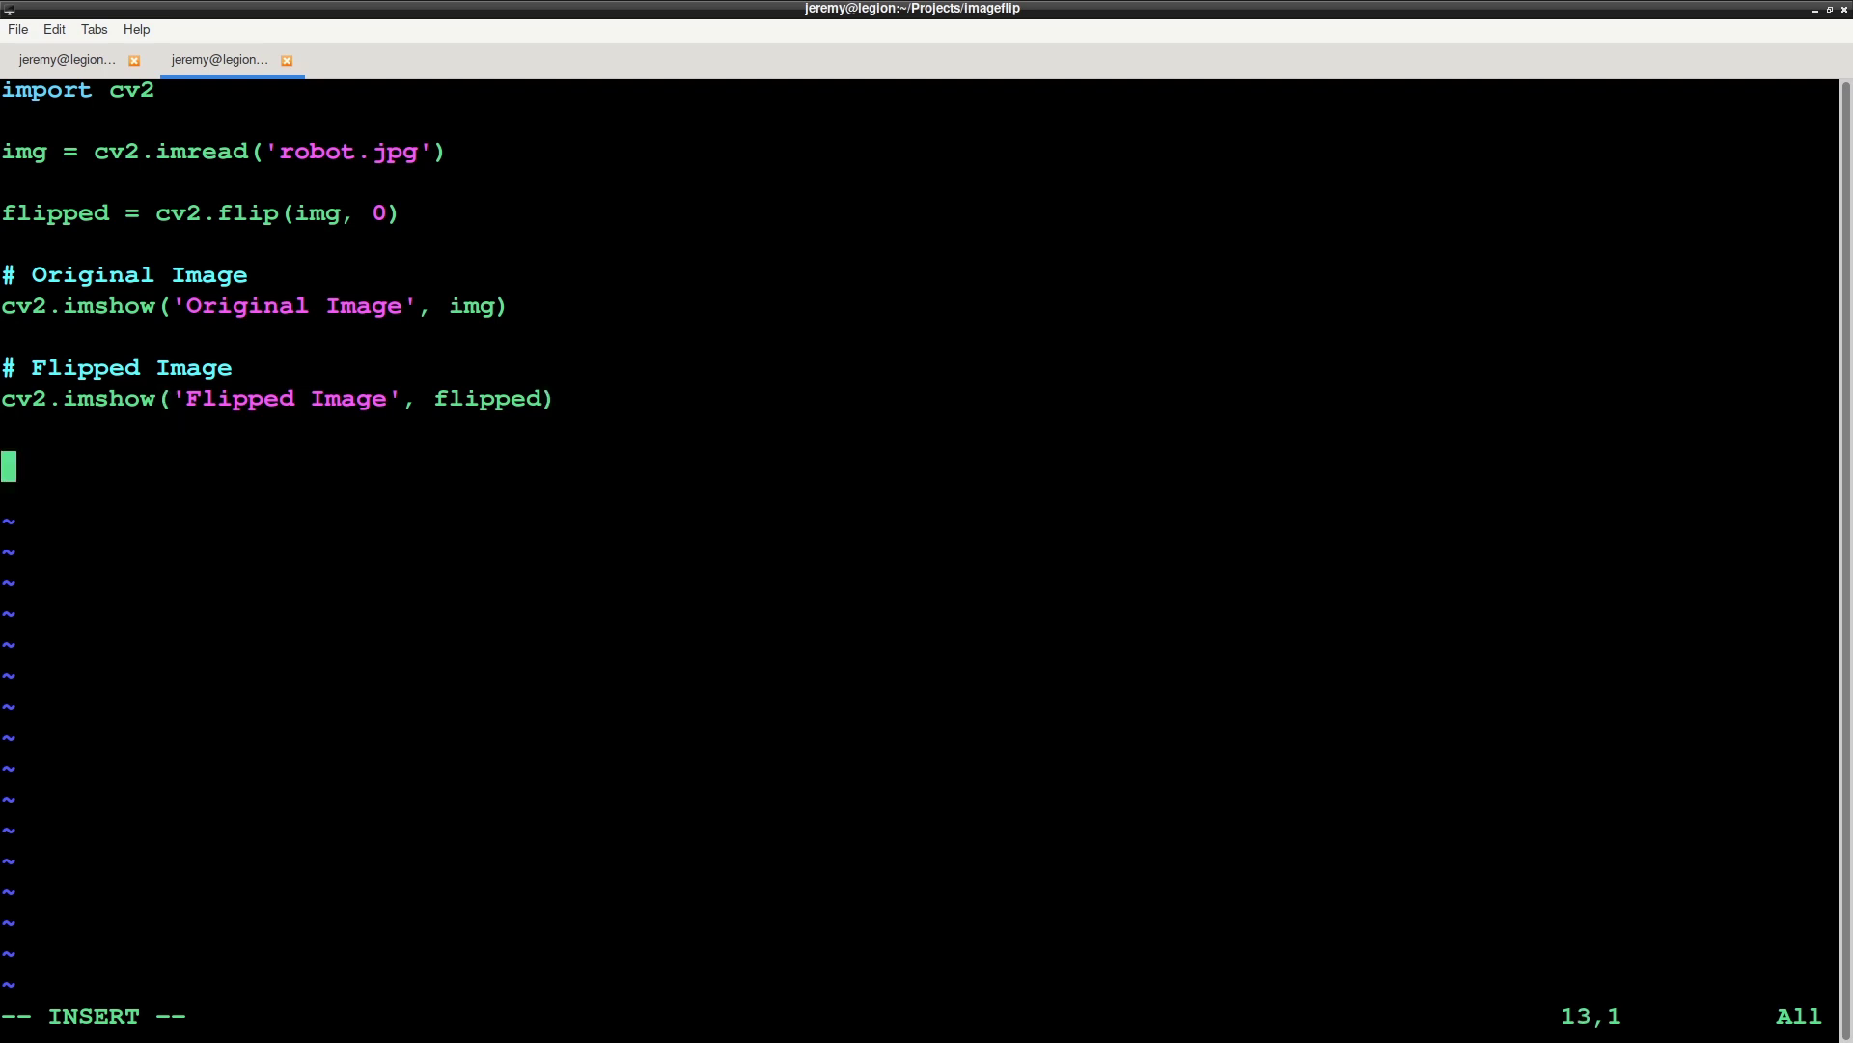
click(53, 28)
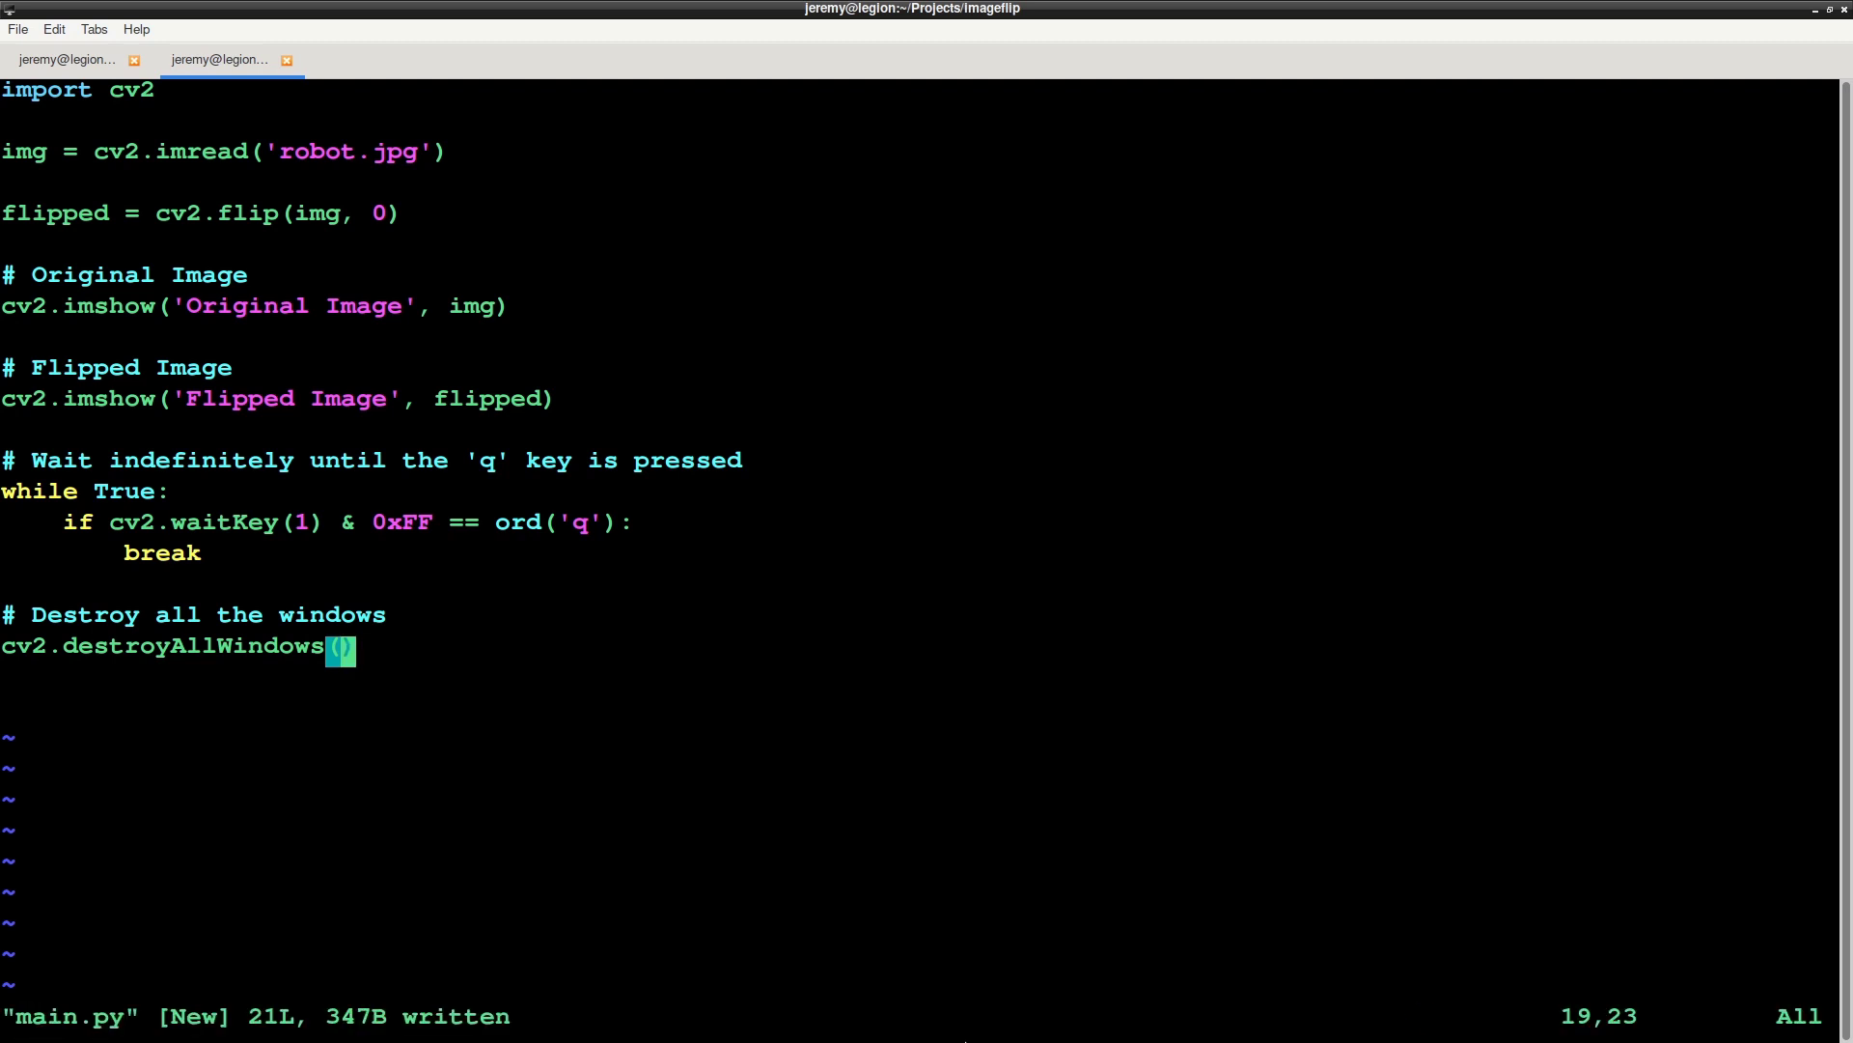
Run python main.py and view the original and upside-down robot windows
text(python main.py)
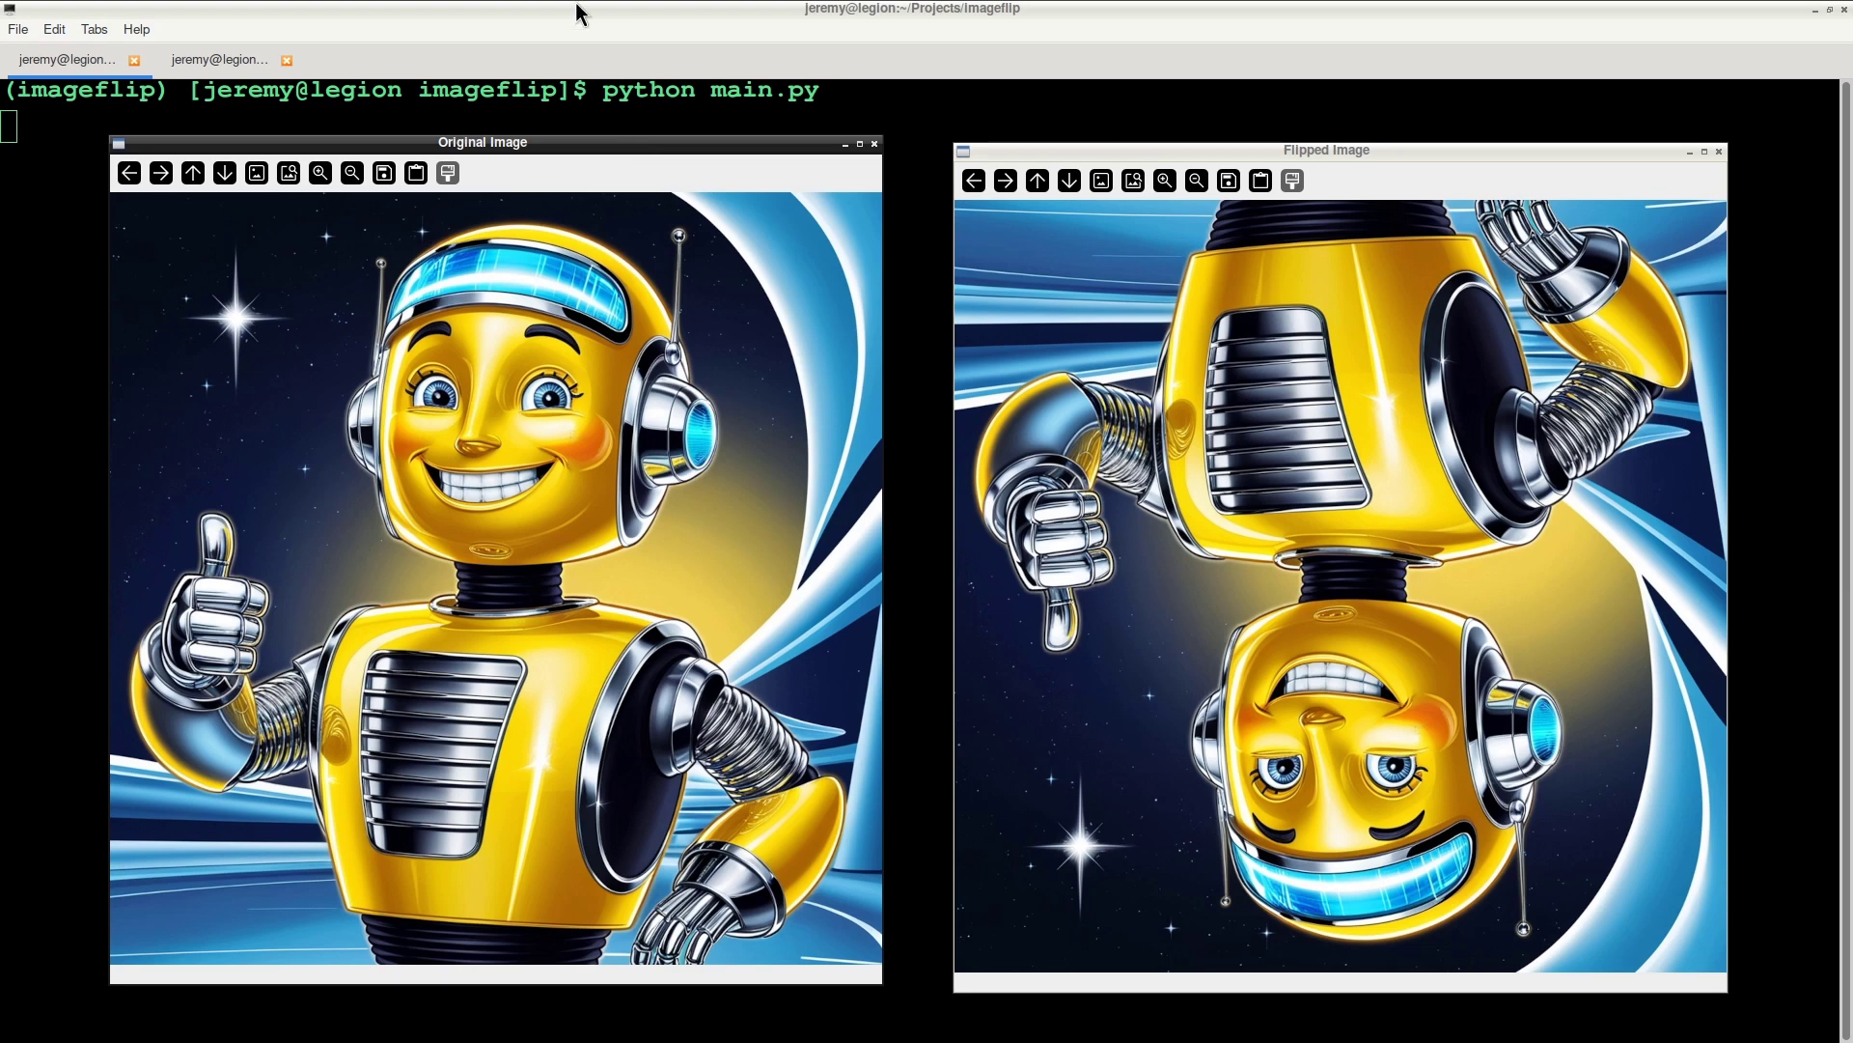
click(218, 59)
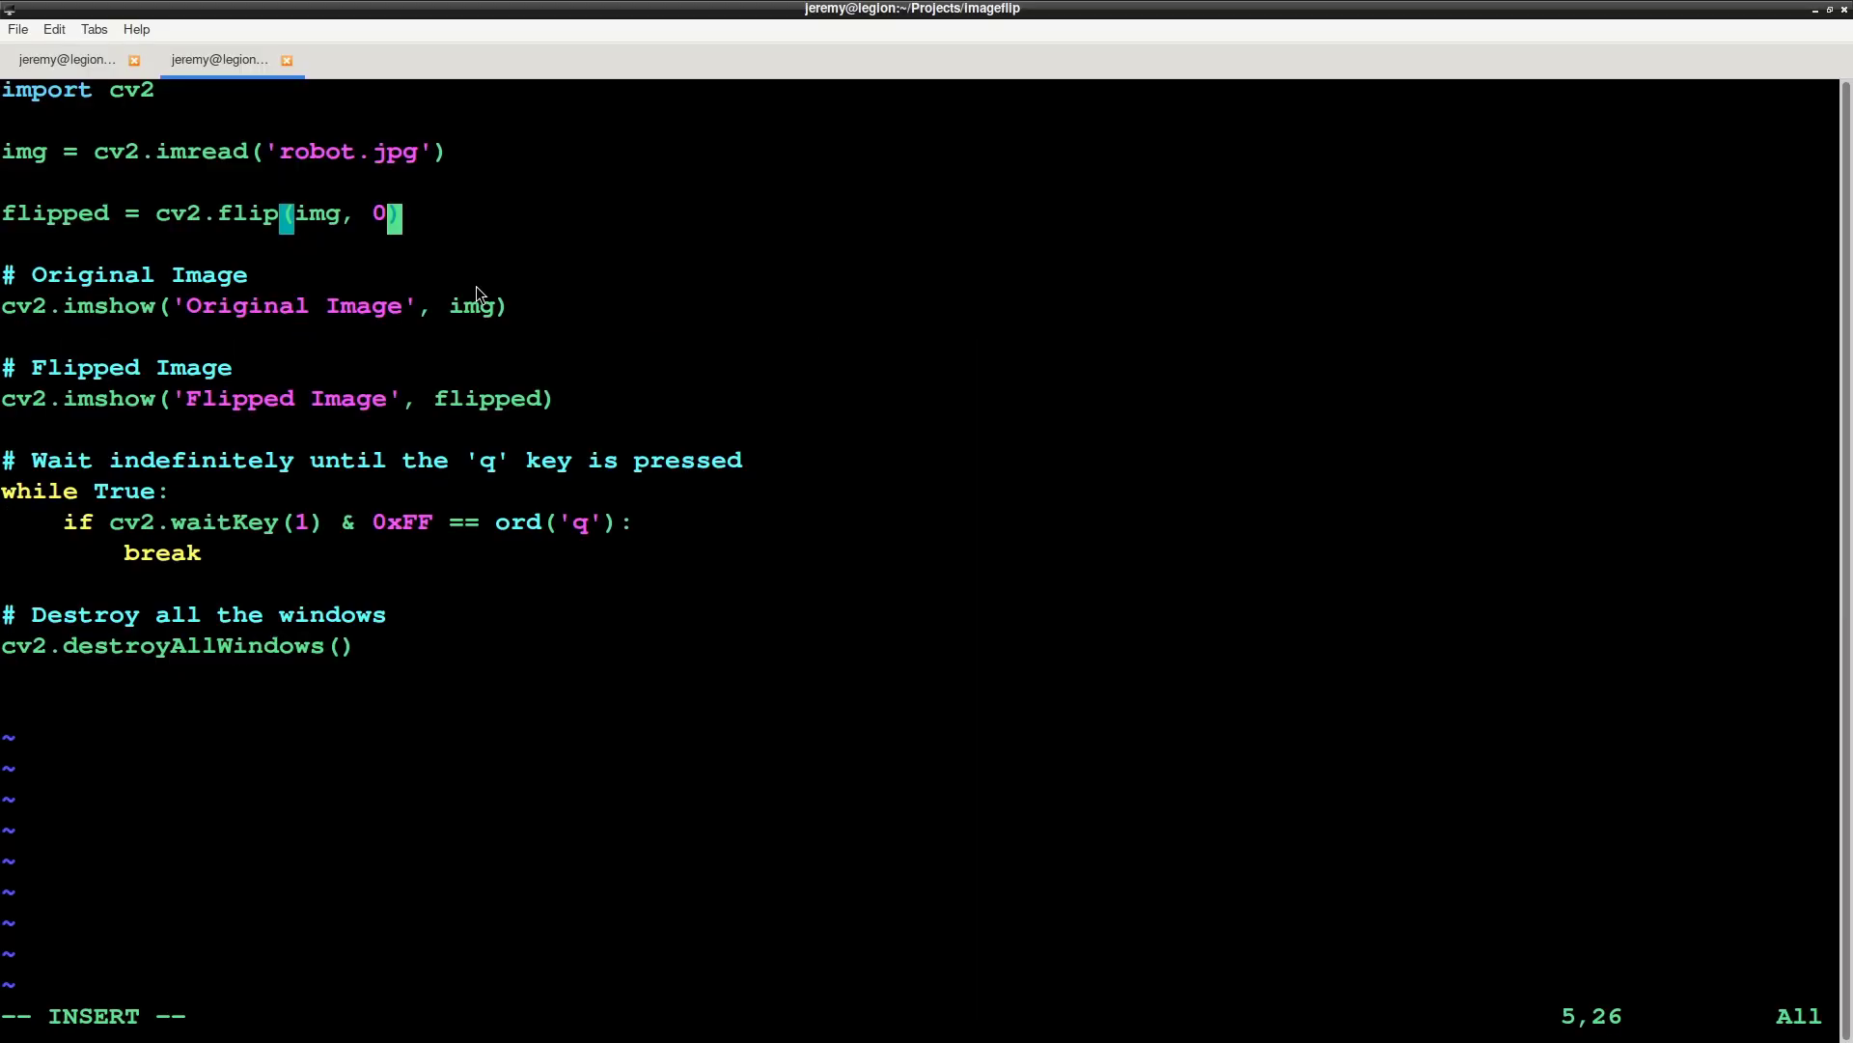
Set the flip code to 1 and rerun to see a left-right mirrored robot
text(1)
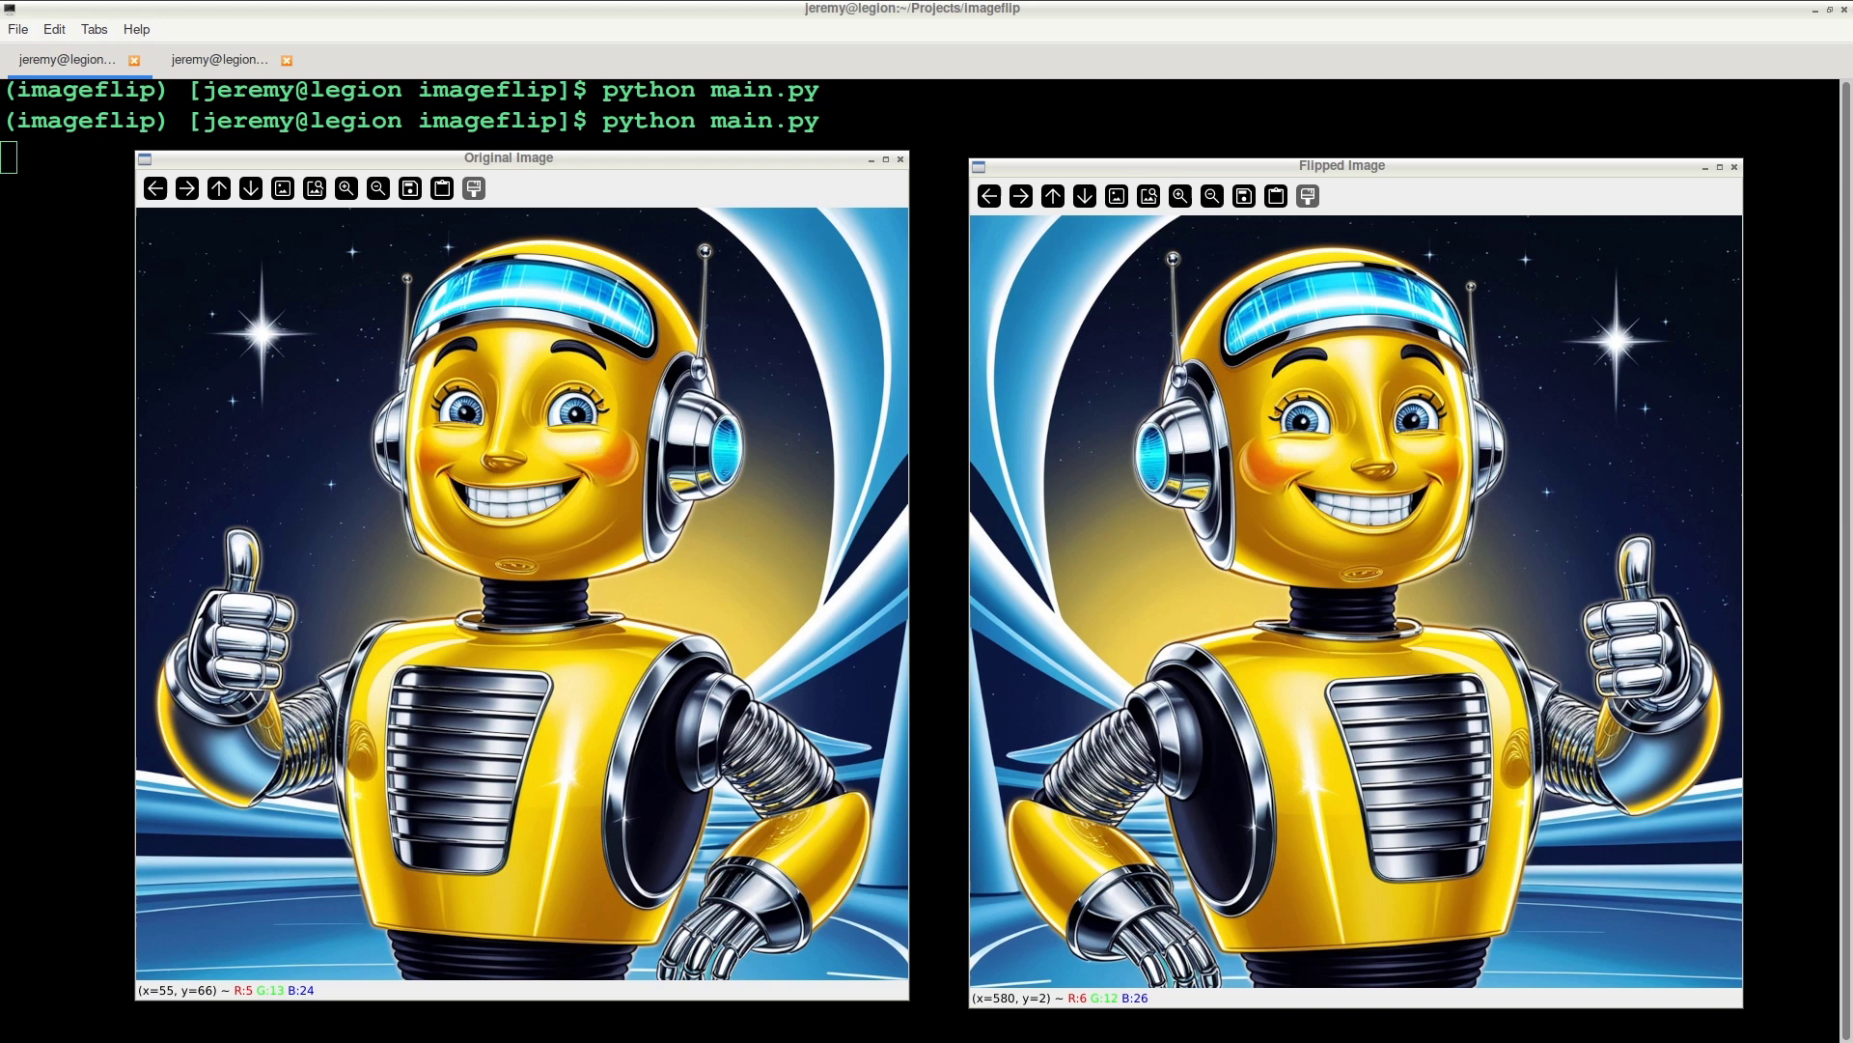
click(217, 59)
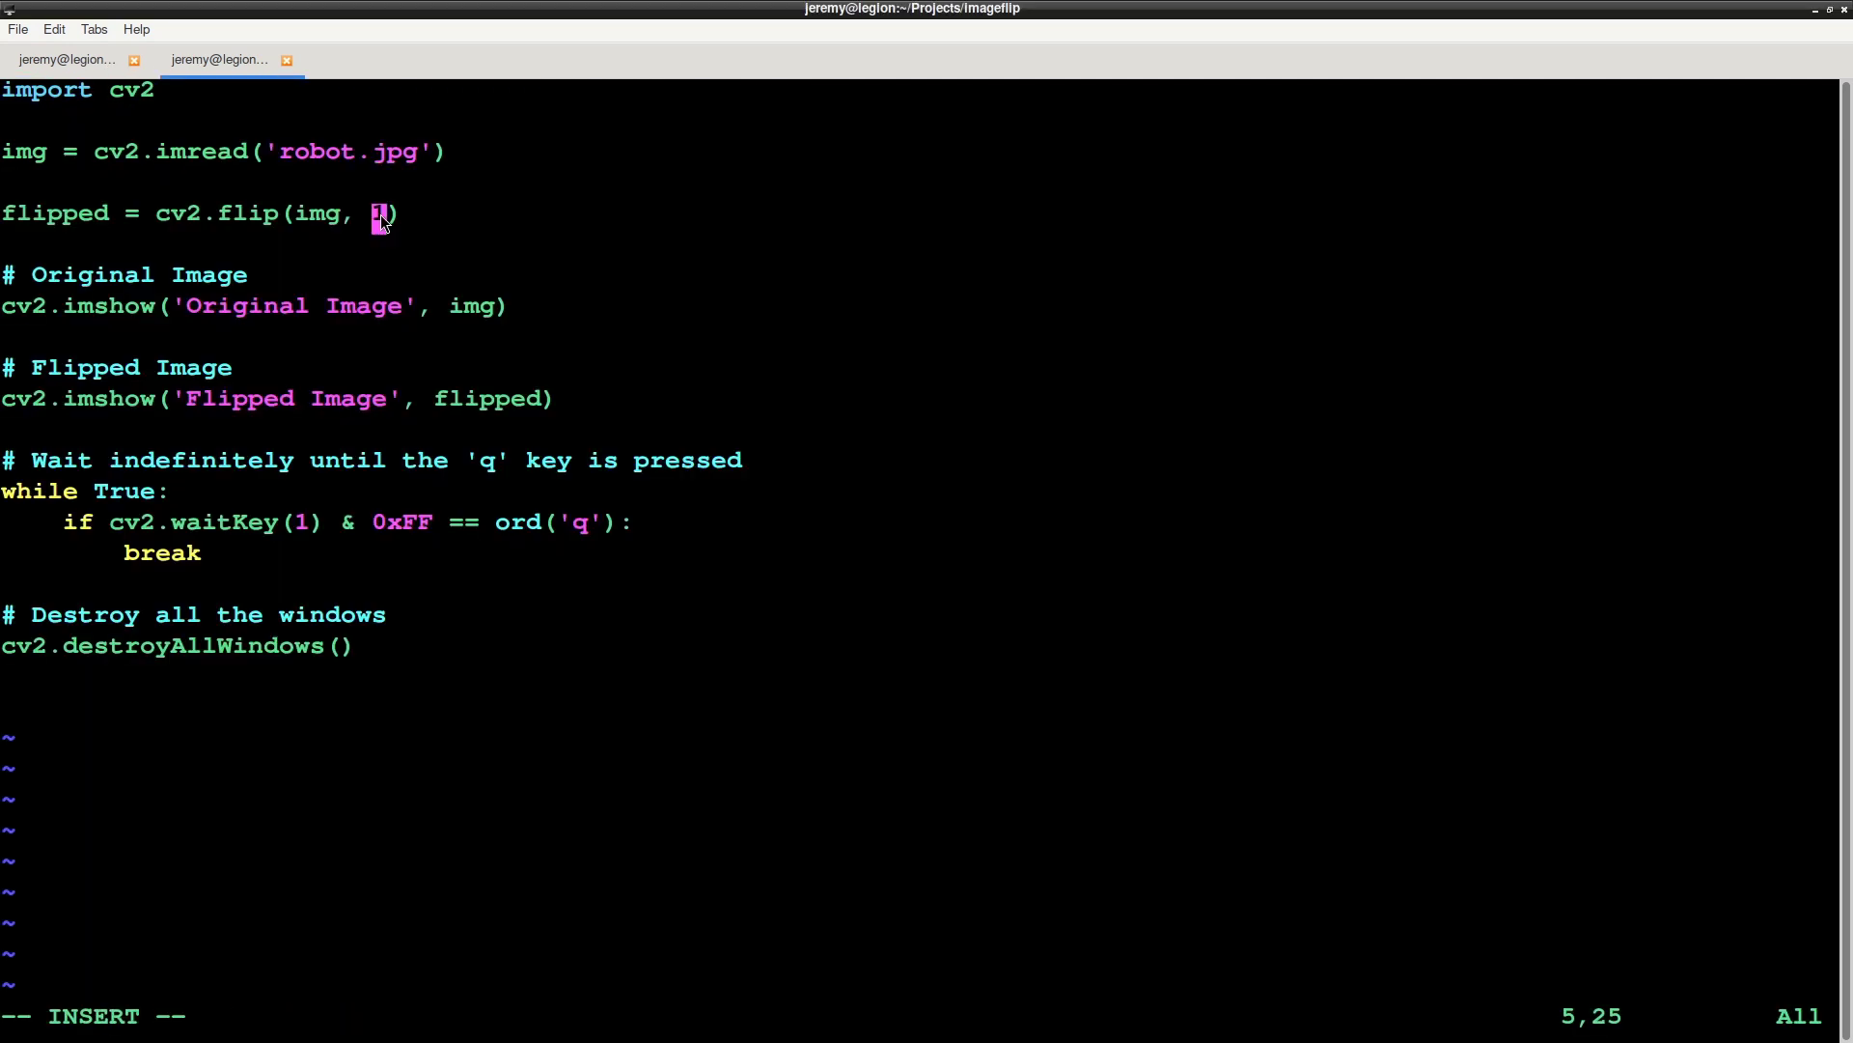
Set the flip code to -1 for a 180° rotated robot
text(-)
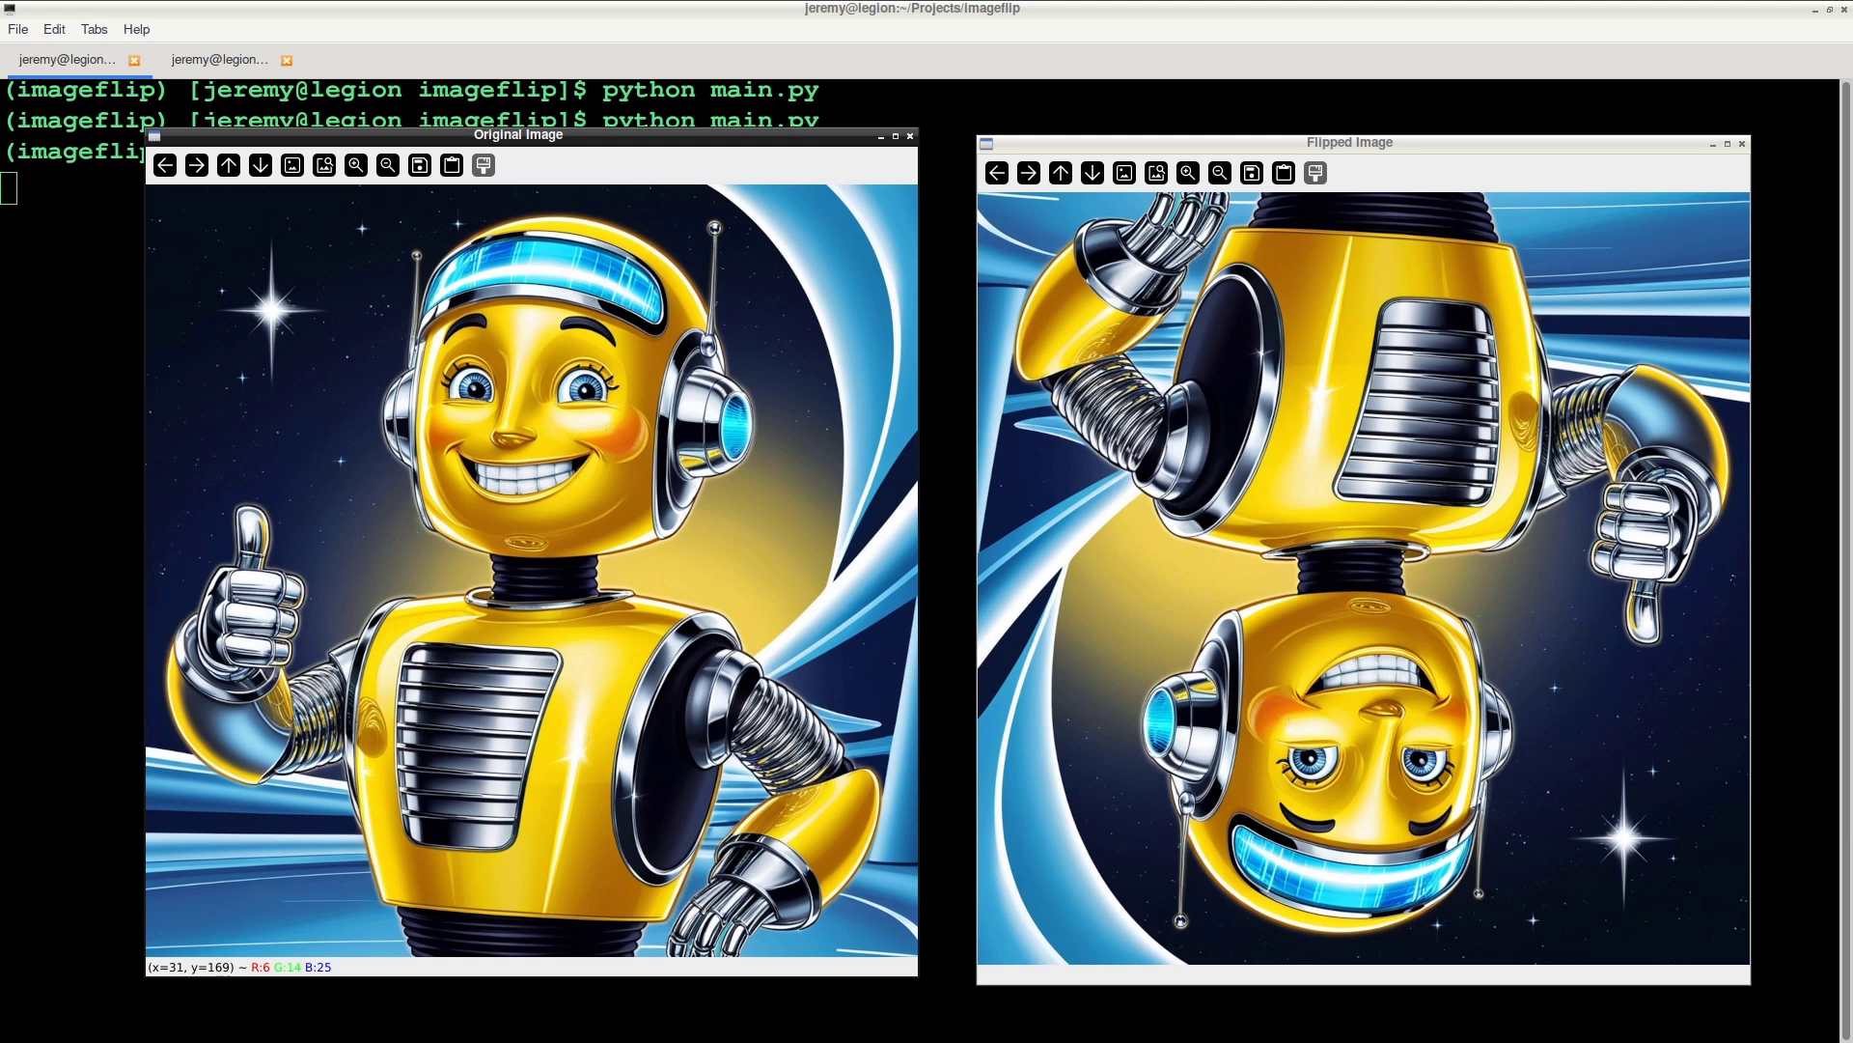
mouse_move(612, 151)
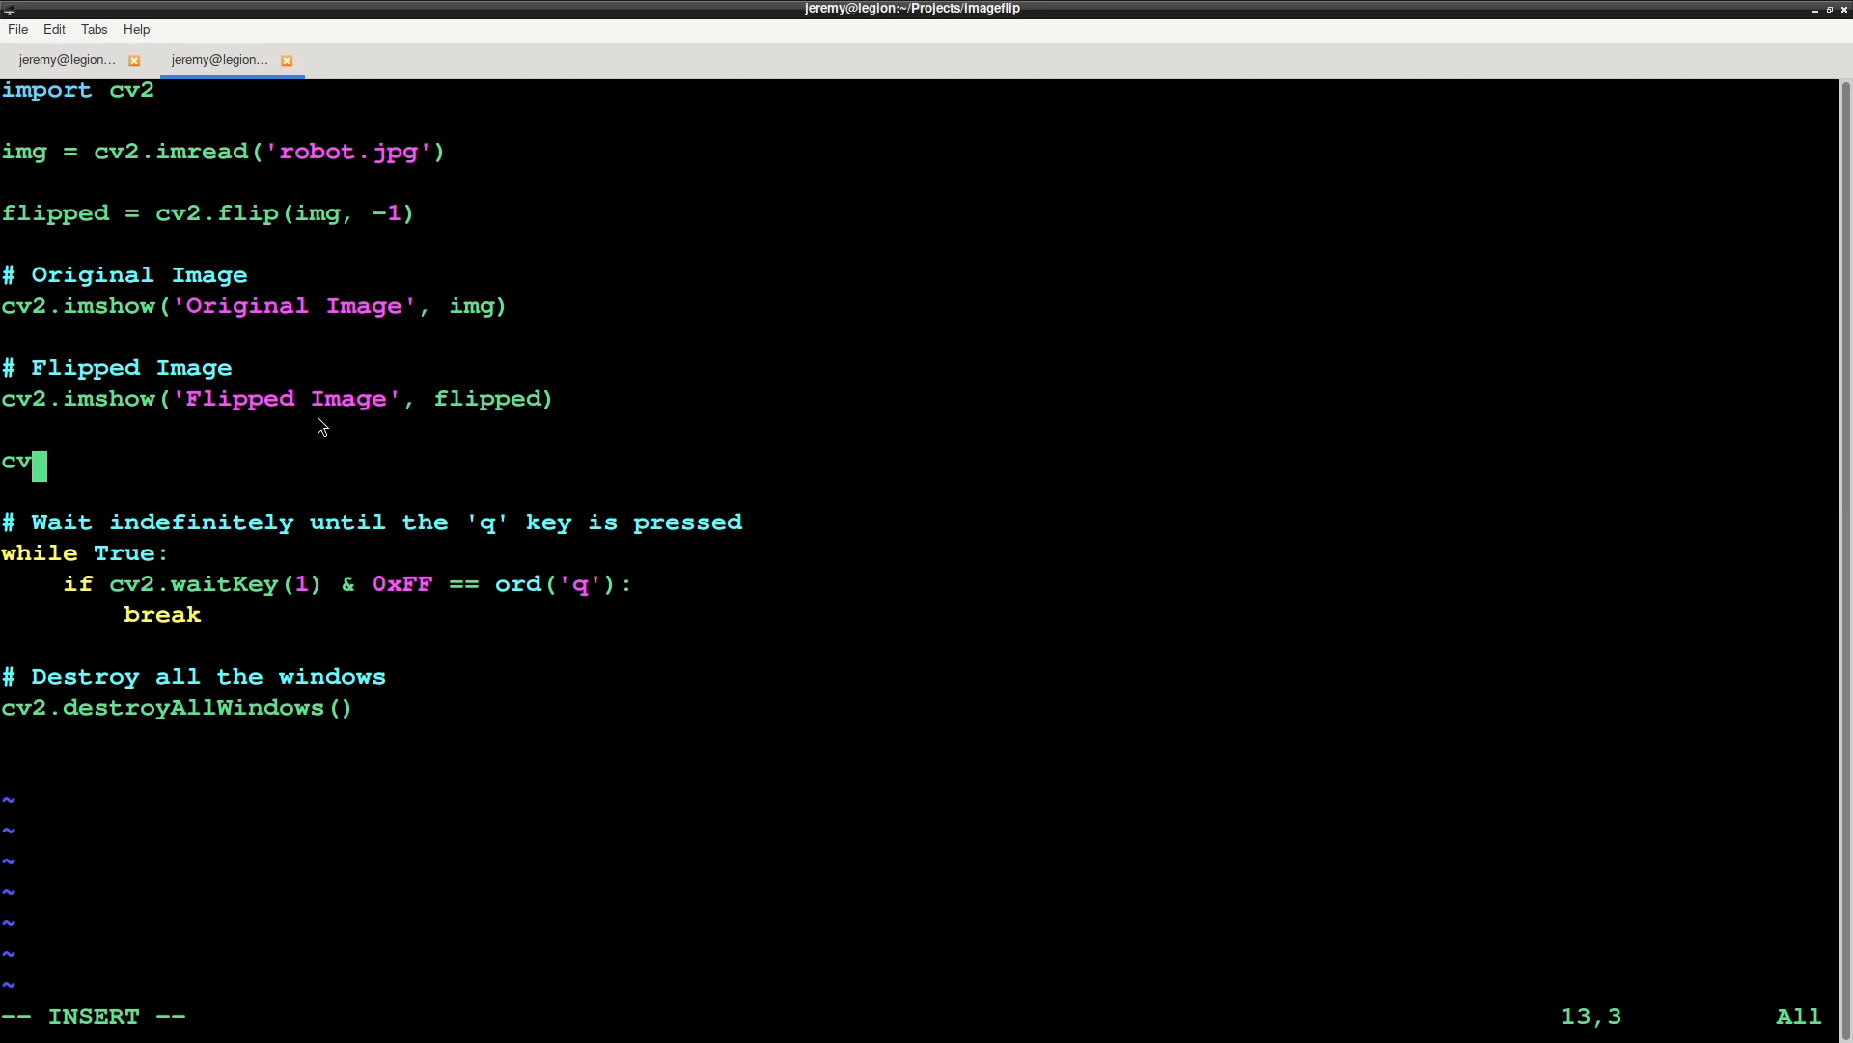
Add cv2.imwrite('flipped_robot.jpg', flipped) to the script
text(2.im)
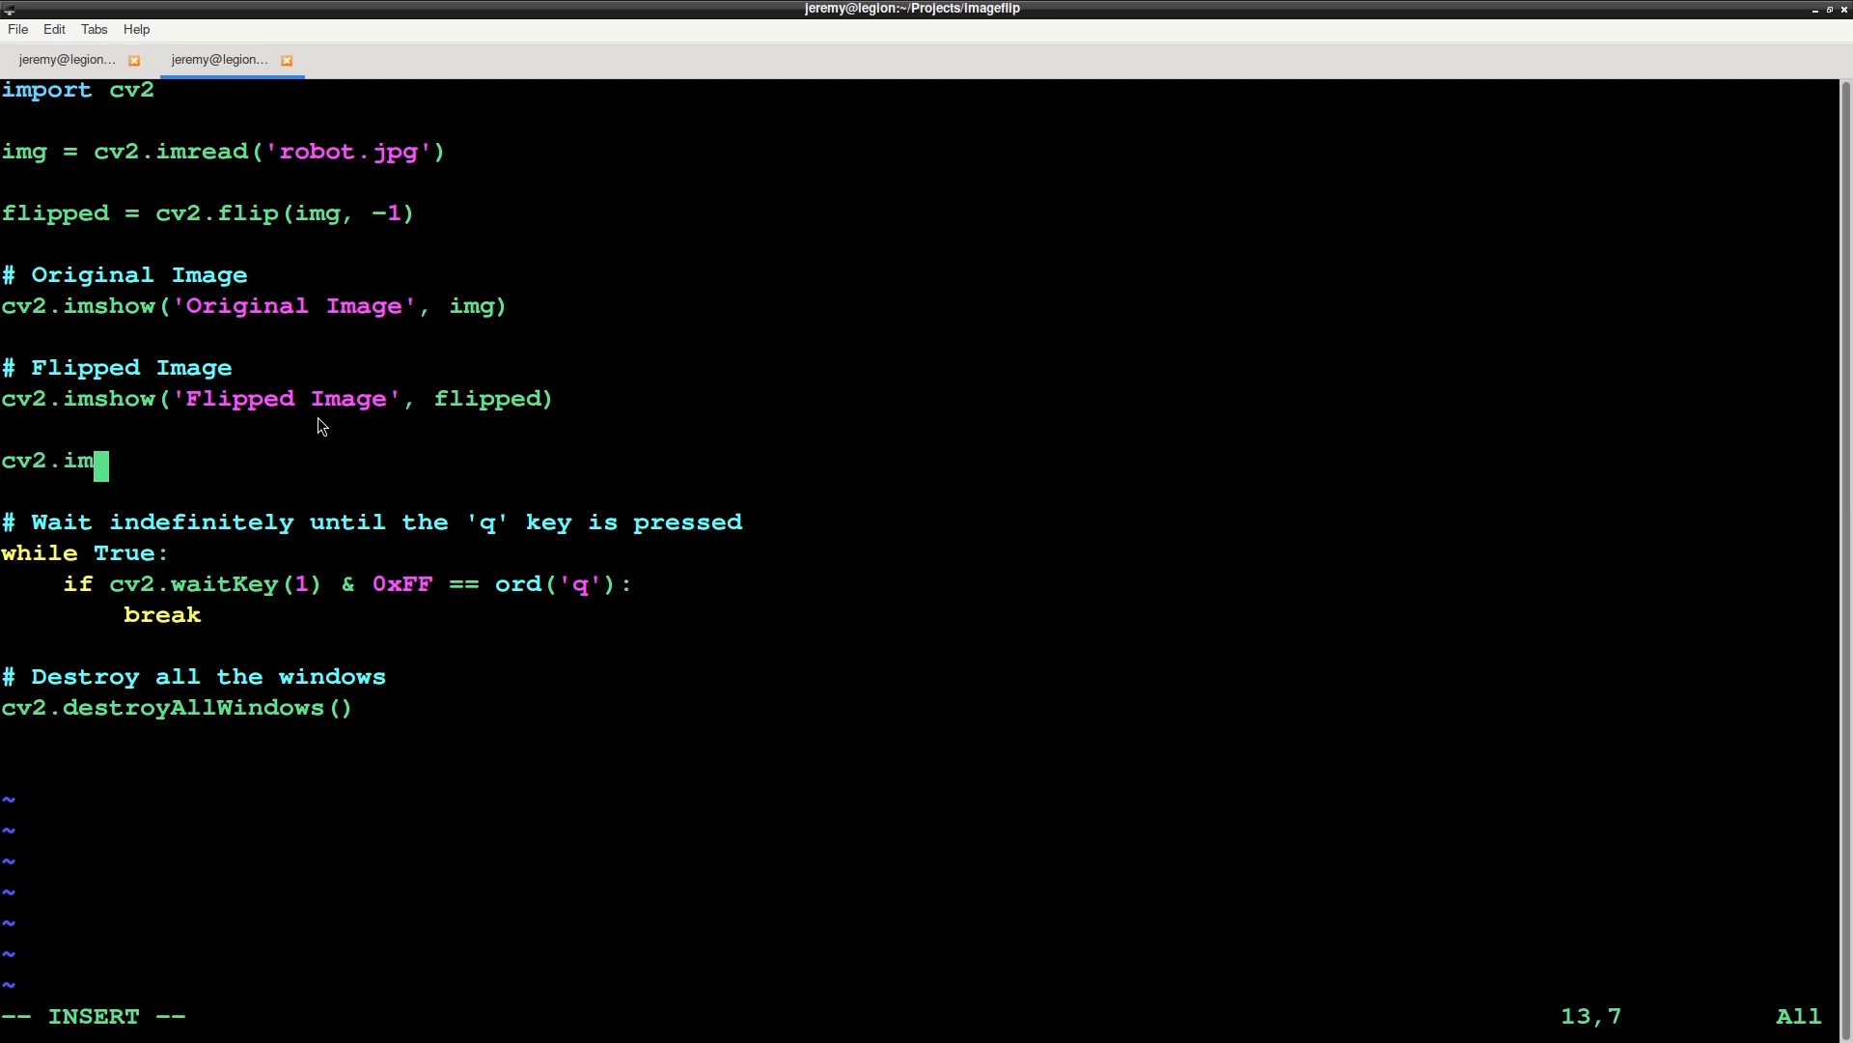
text(write()
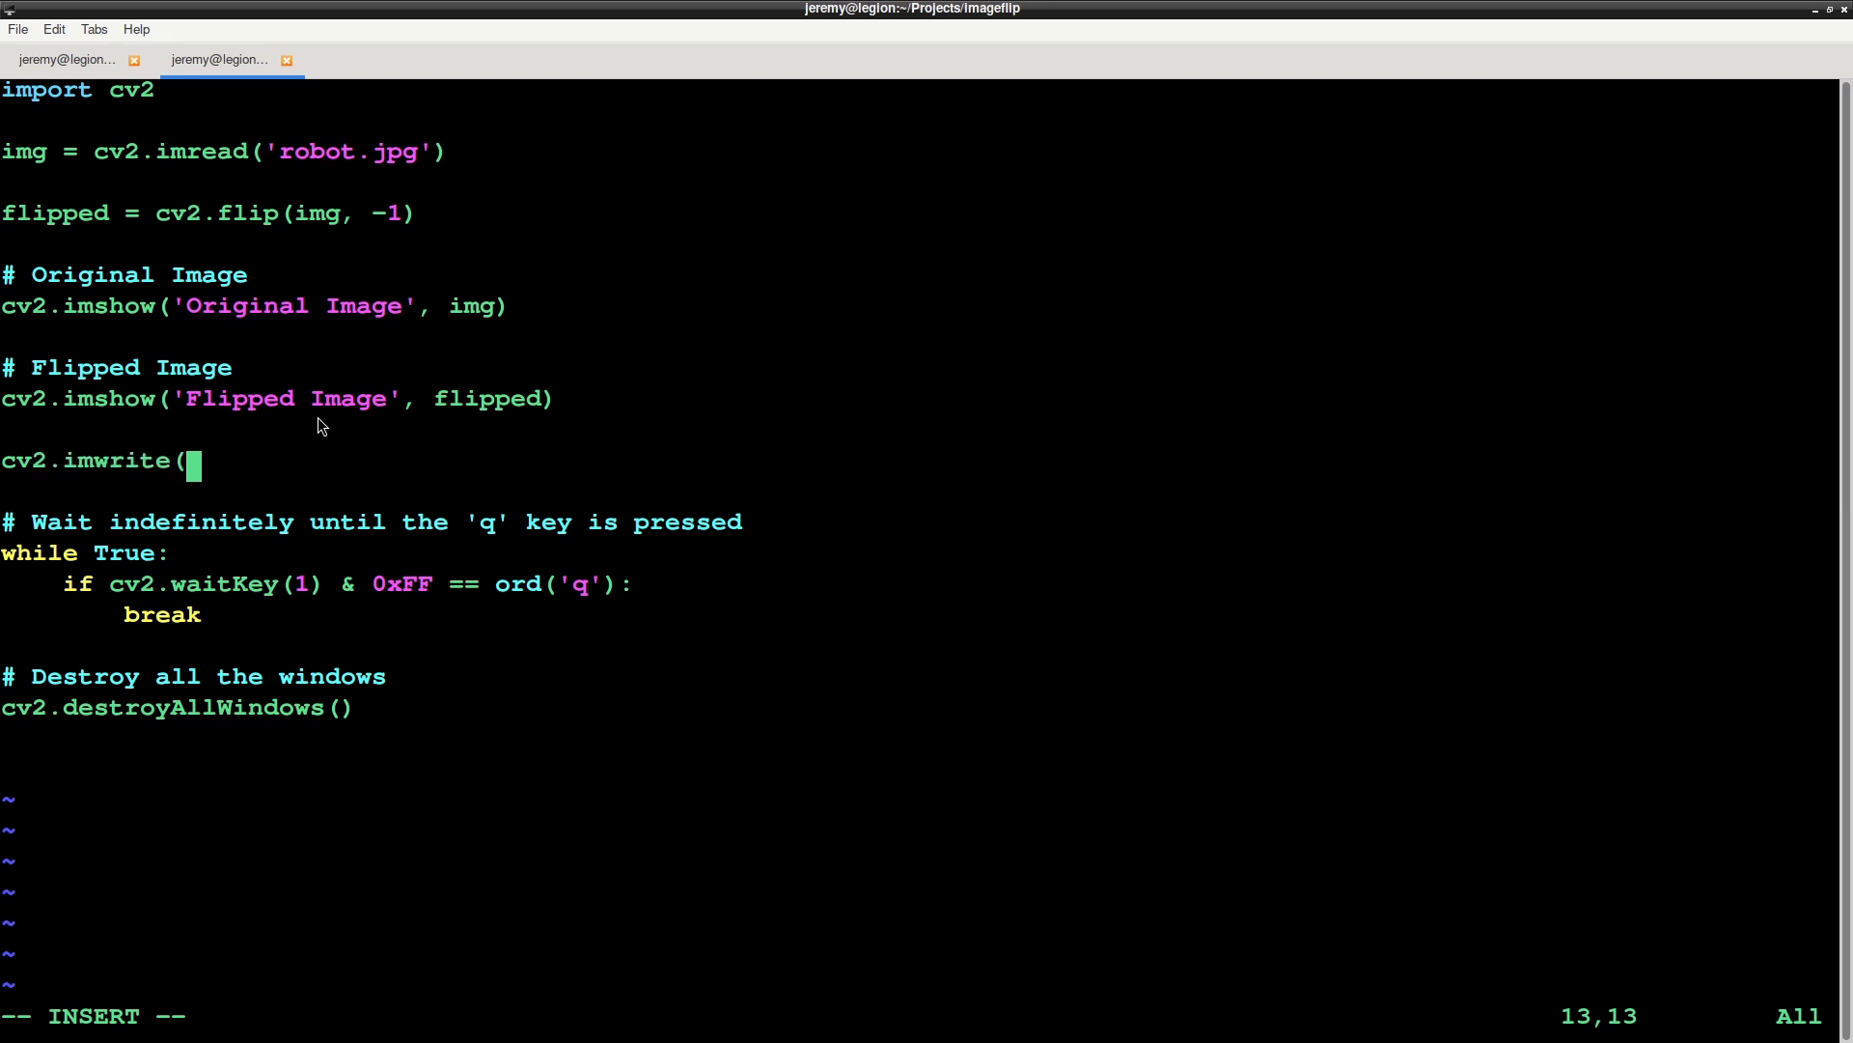
text('flipped)
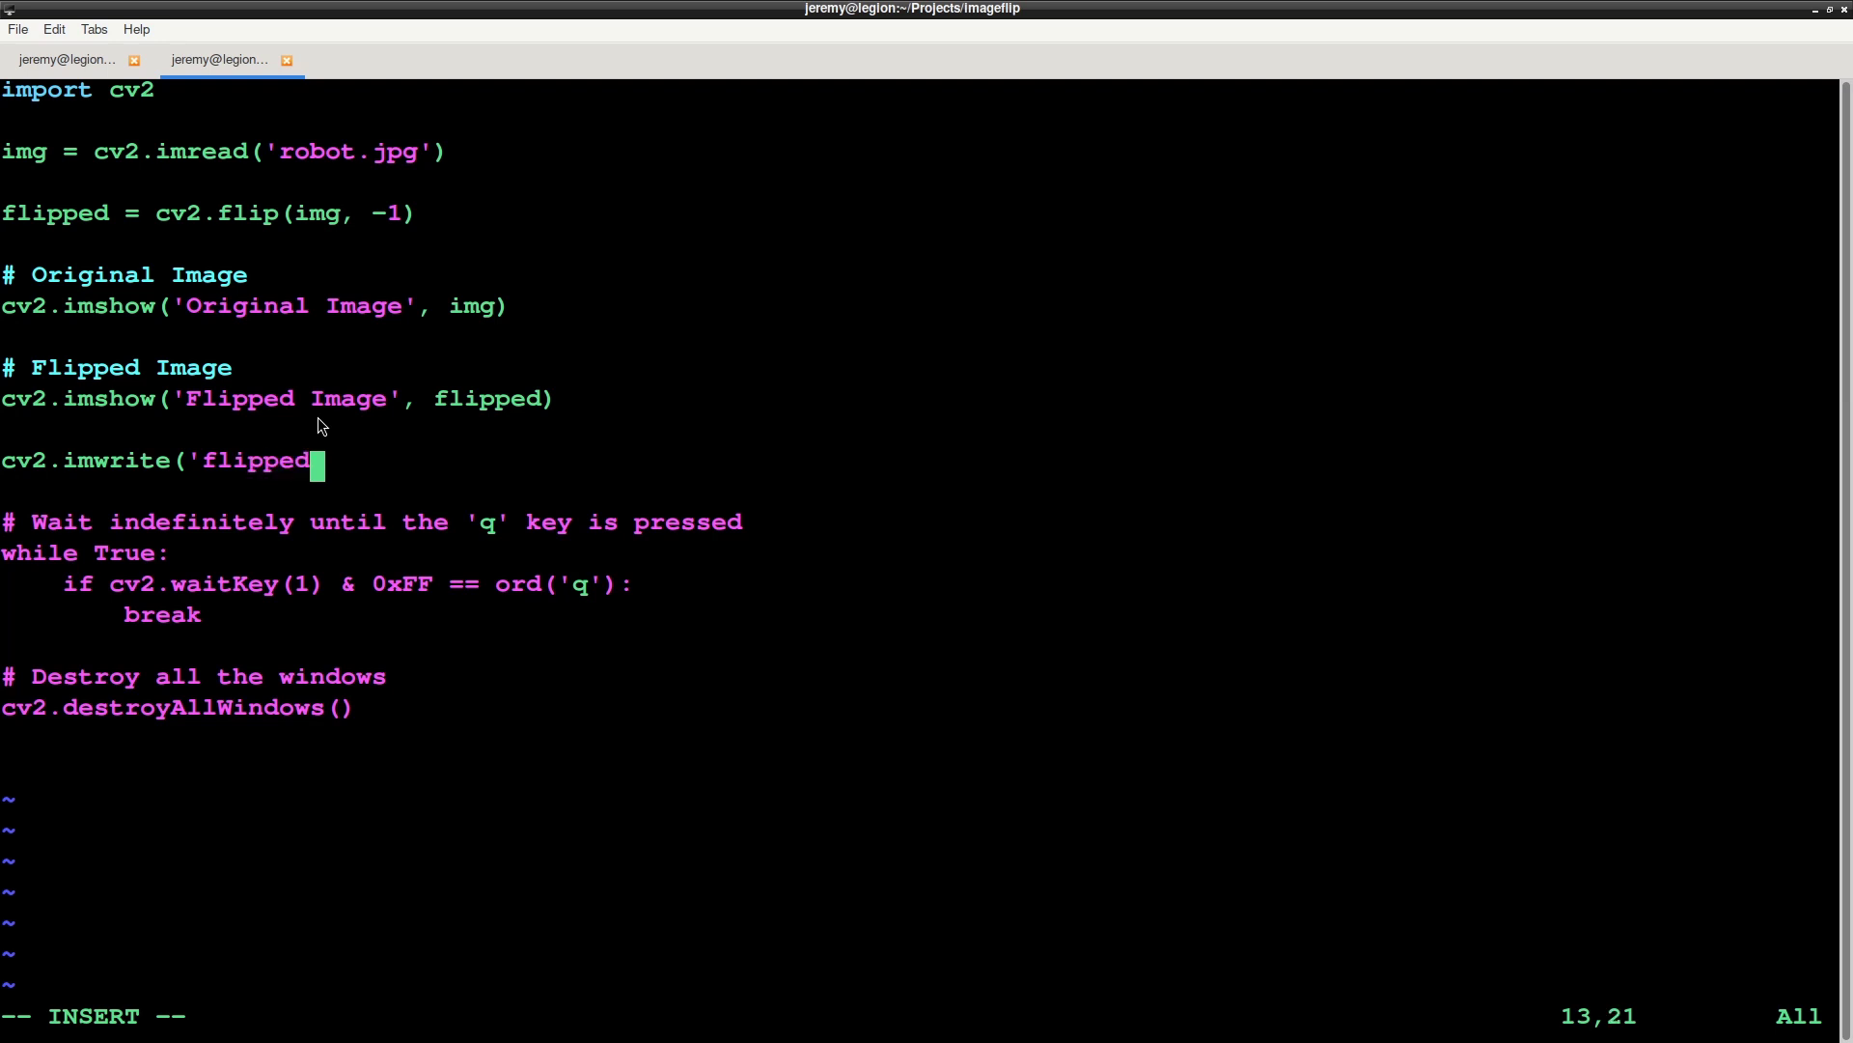
text(_robot)
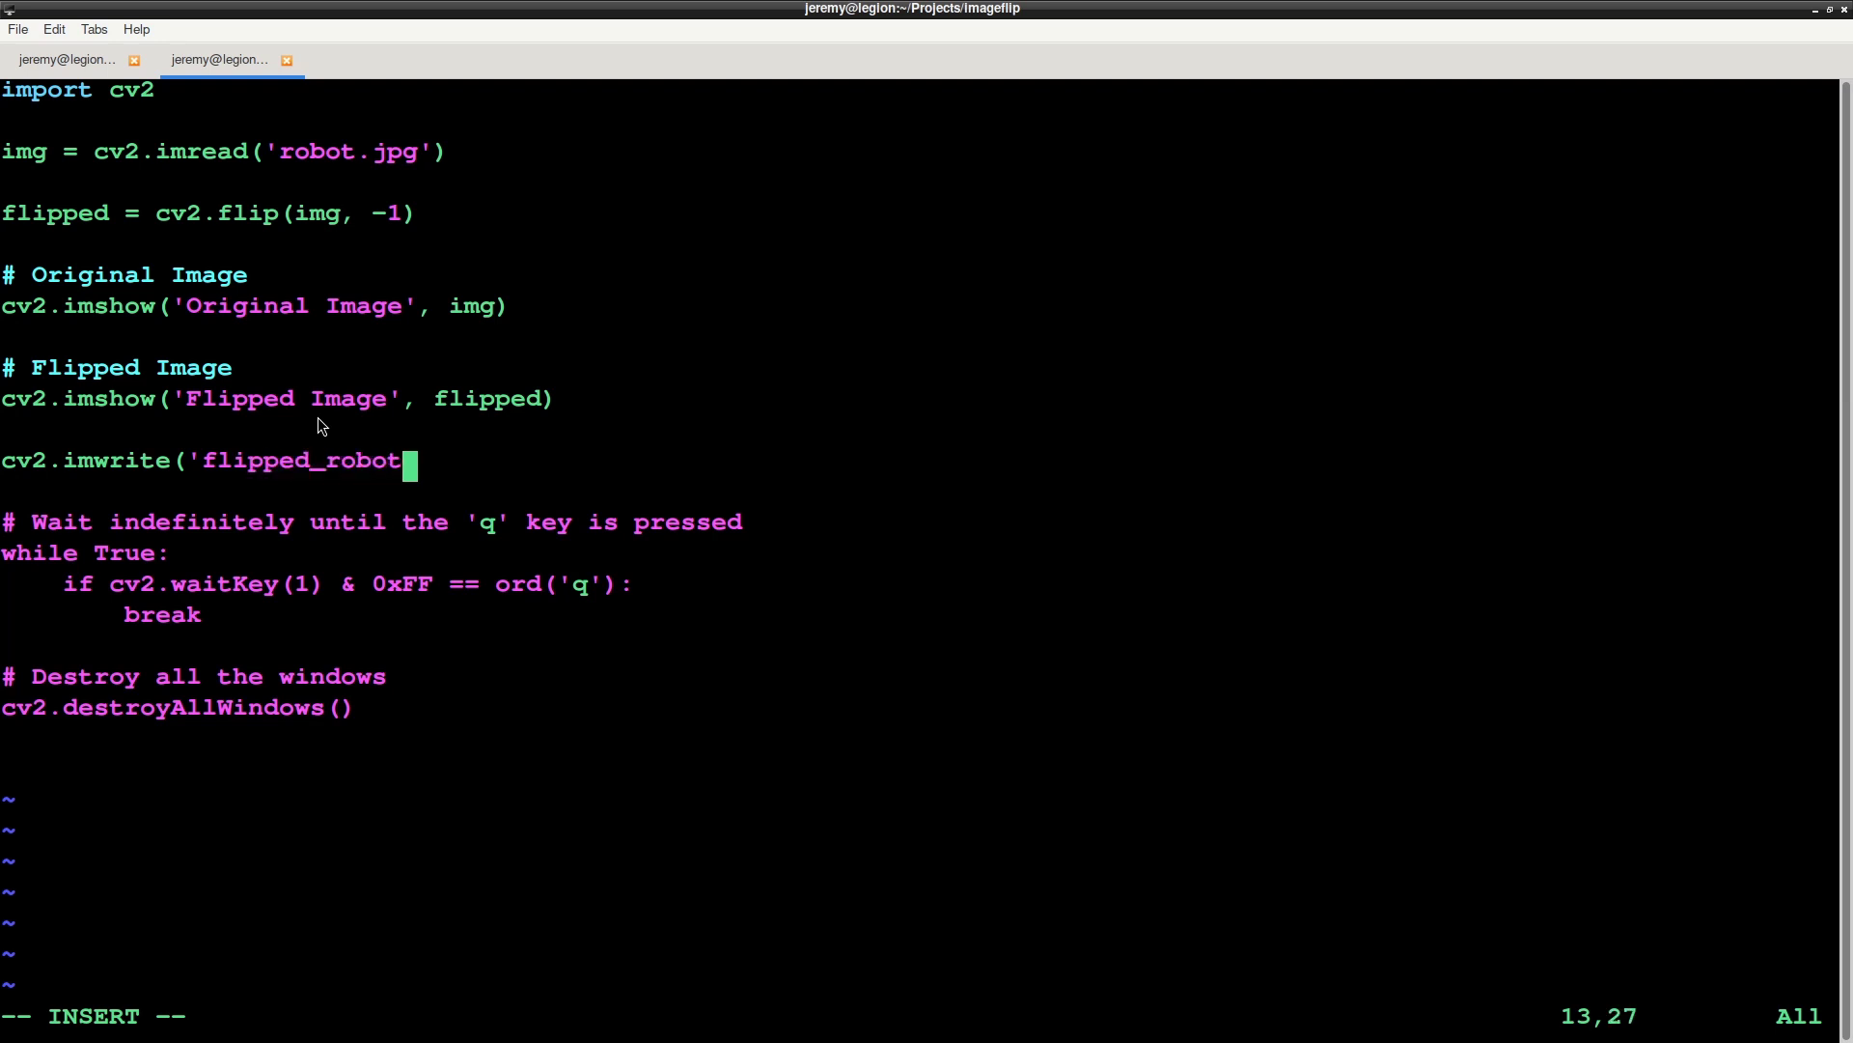
text(.jpg')
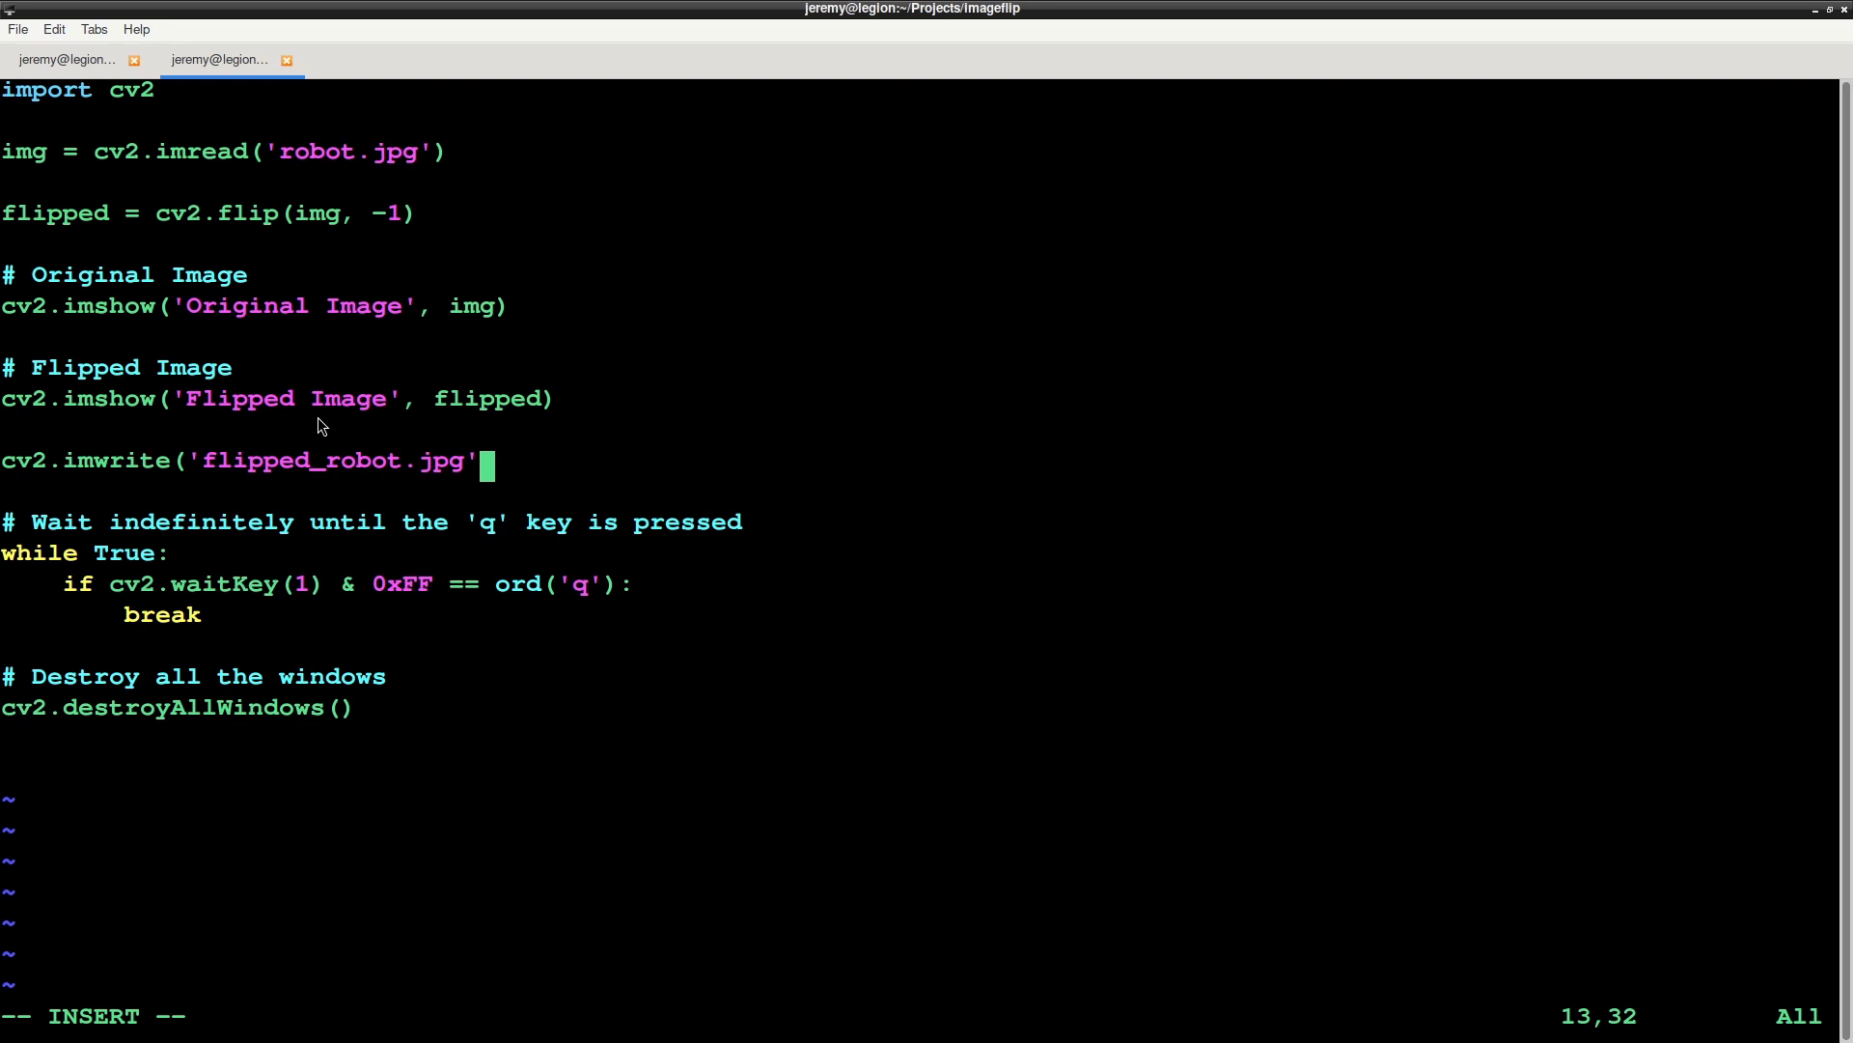
text(, flipped)
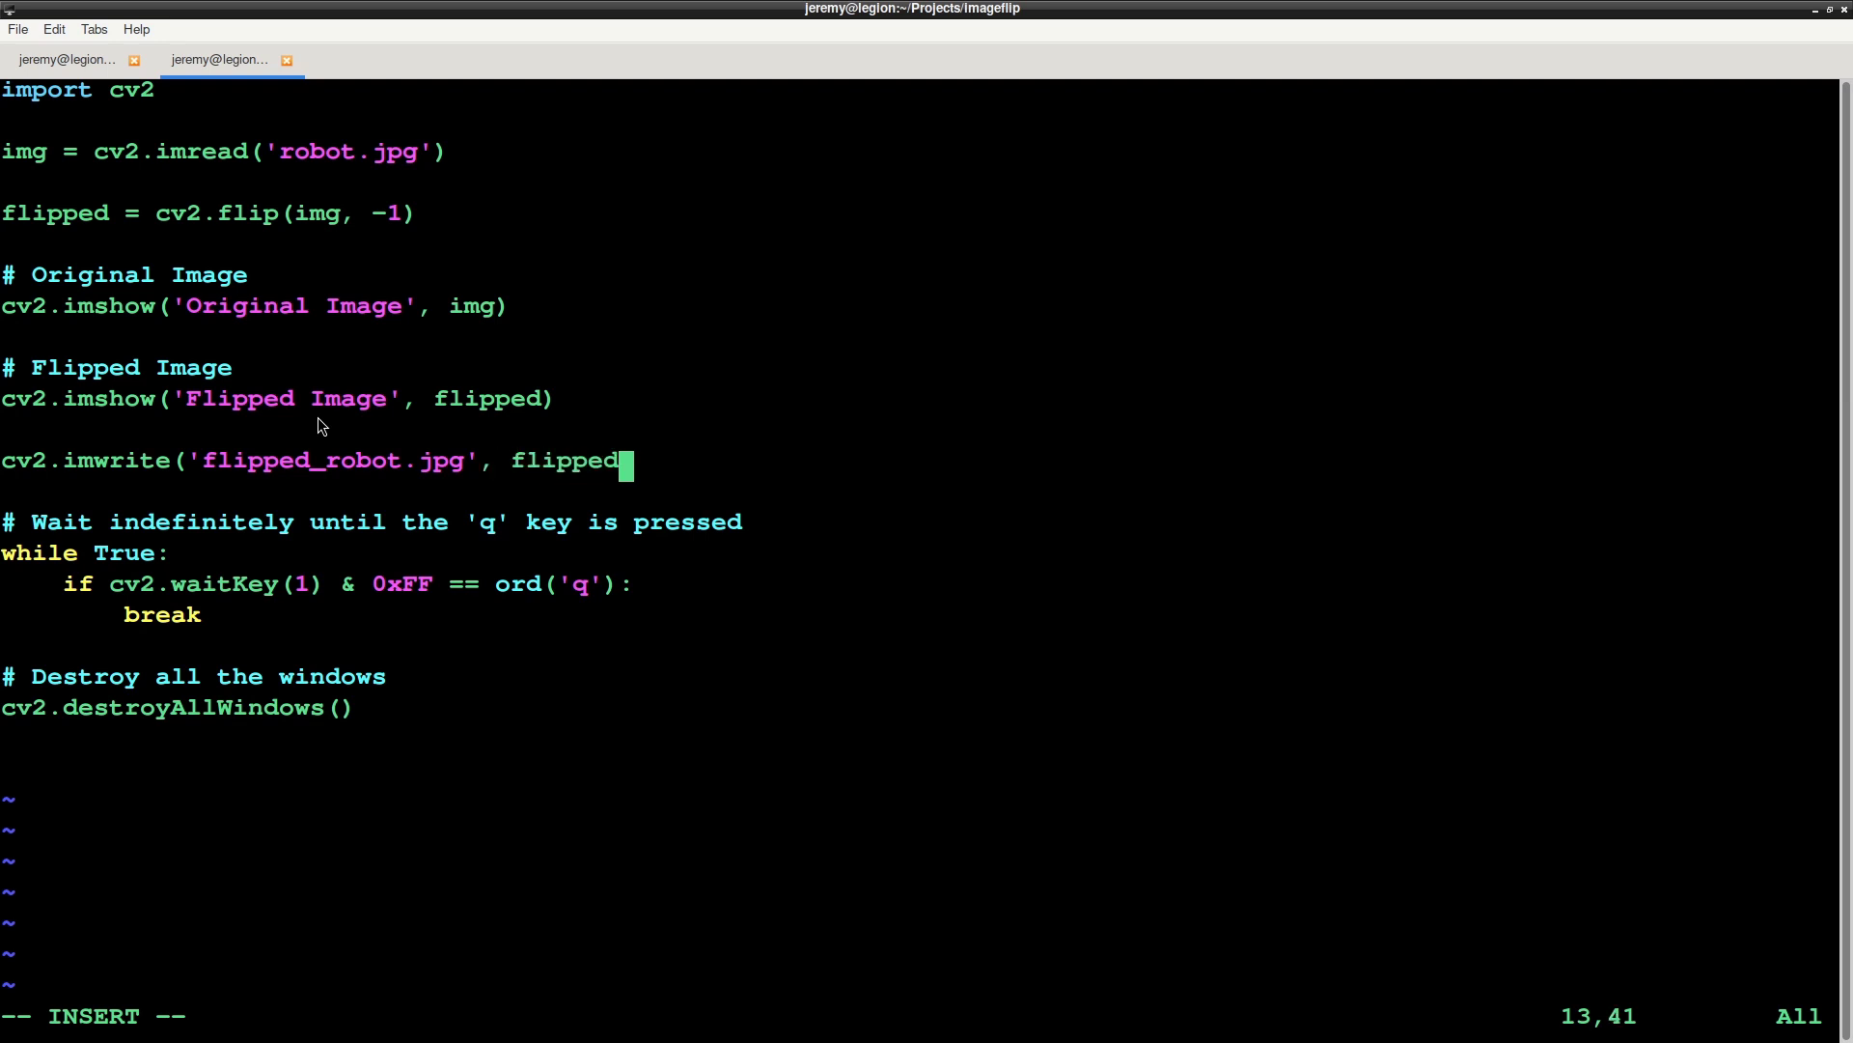
Run the script and open flipped_robot.jpg to confirm it is flipped
click(65, 59)
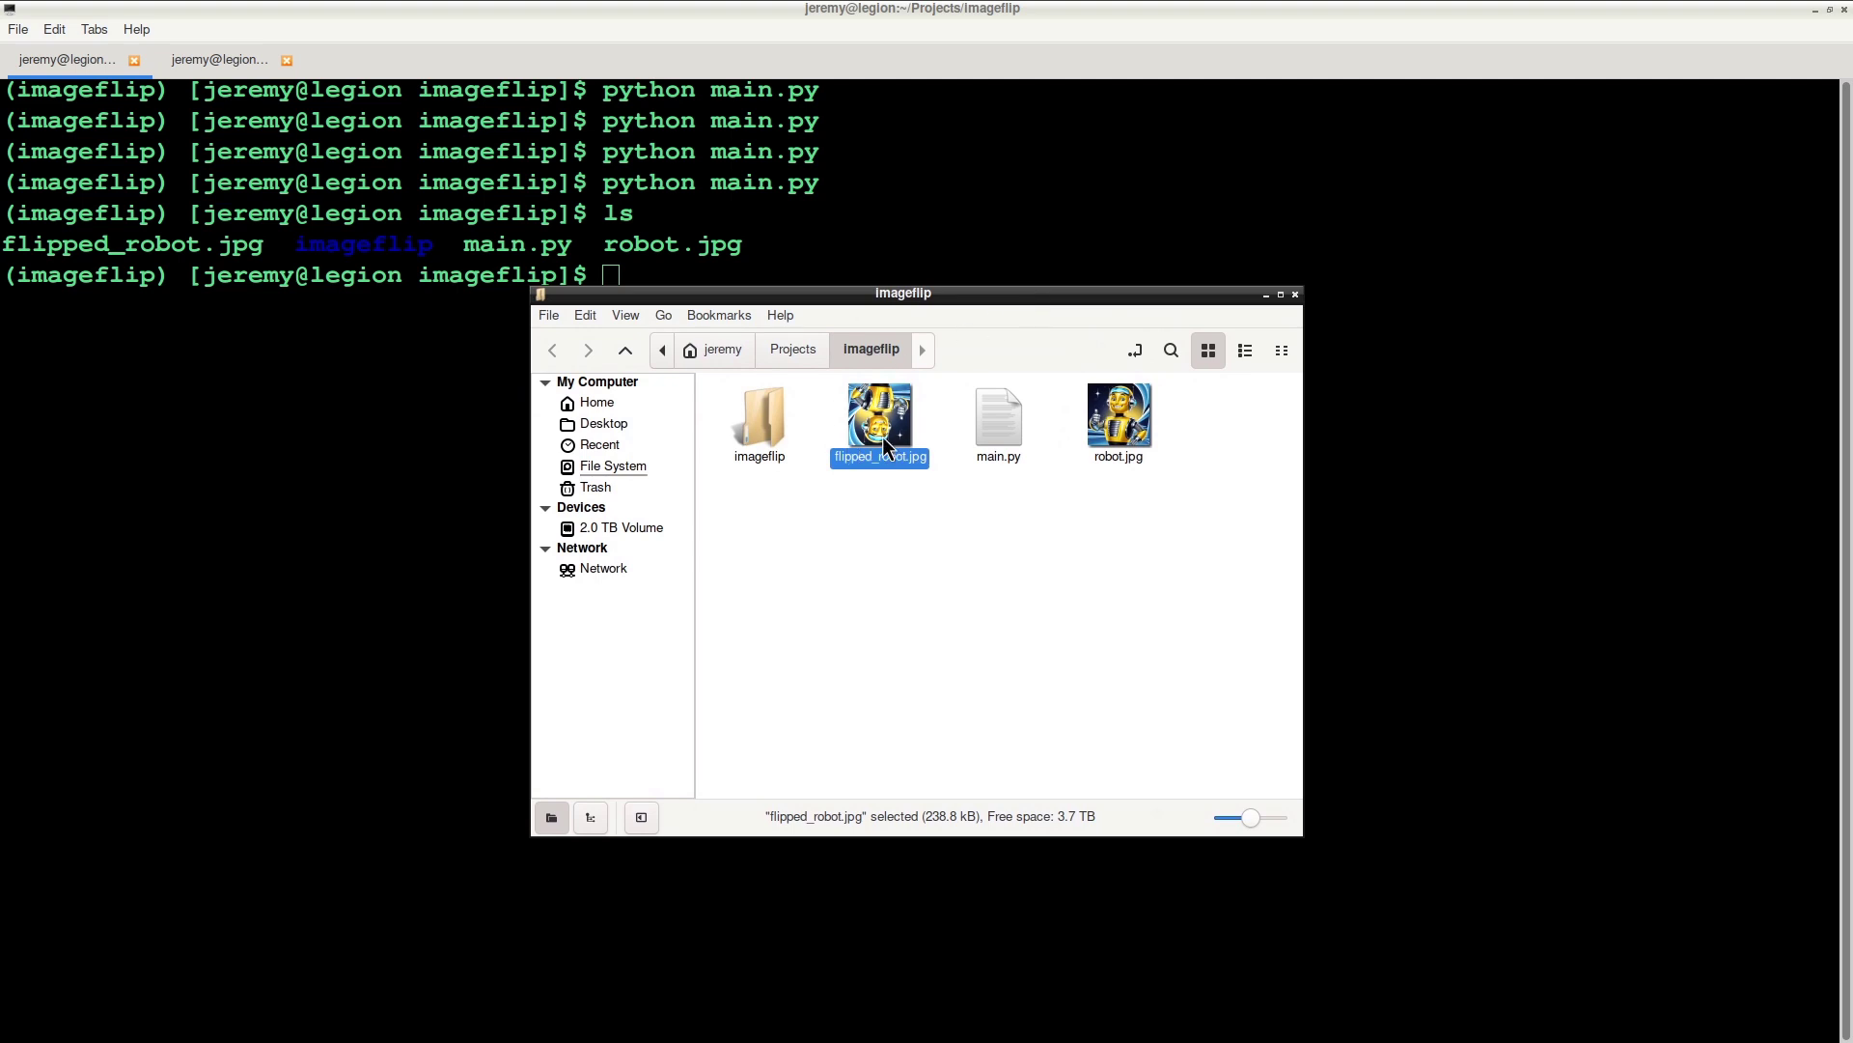
double_click(879, 417)
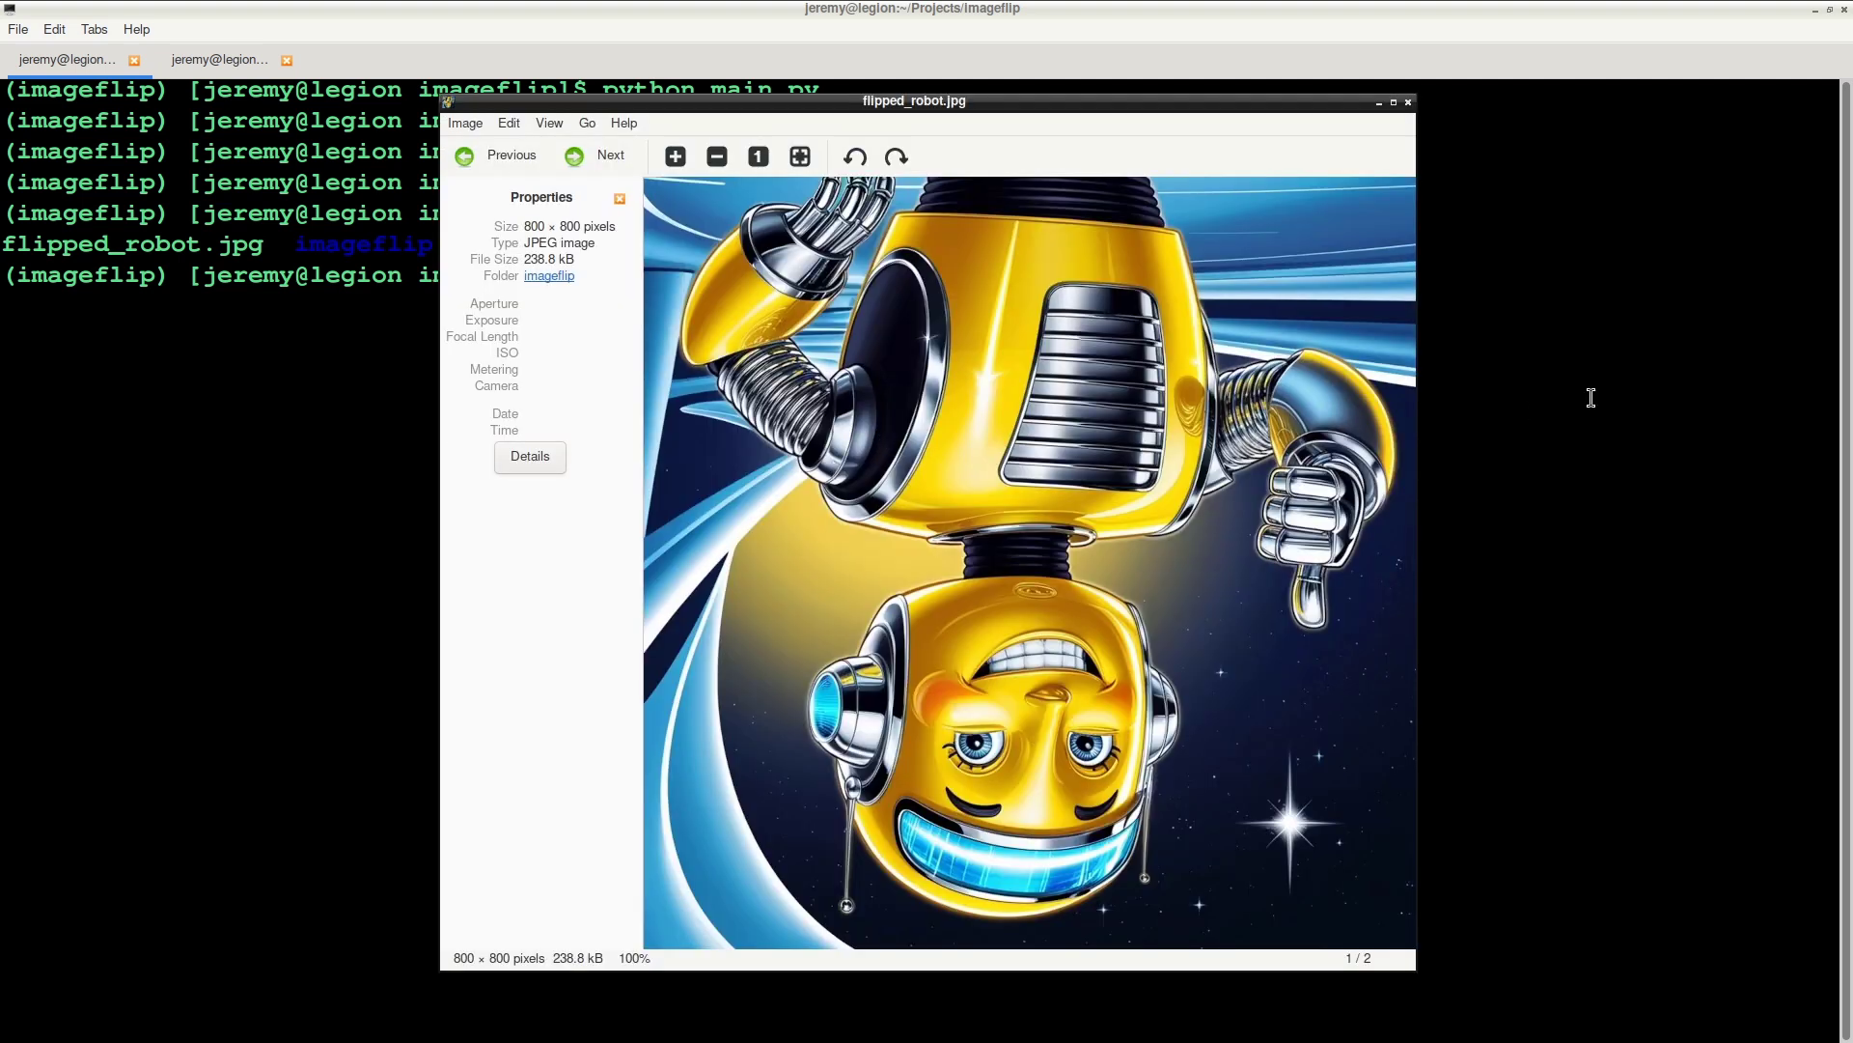
mouse_move(1448, 93)
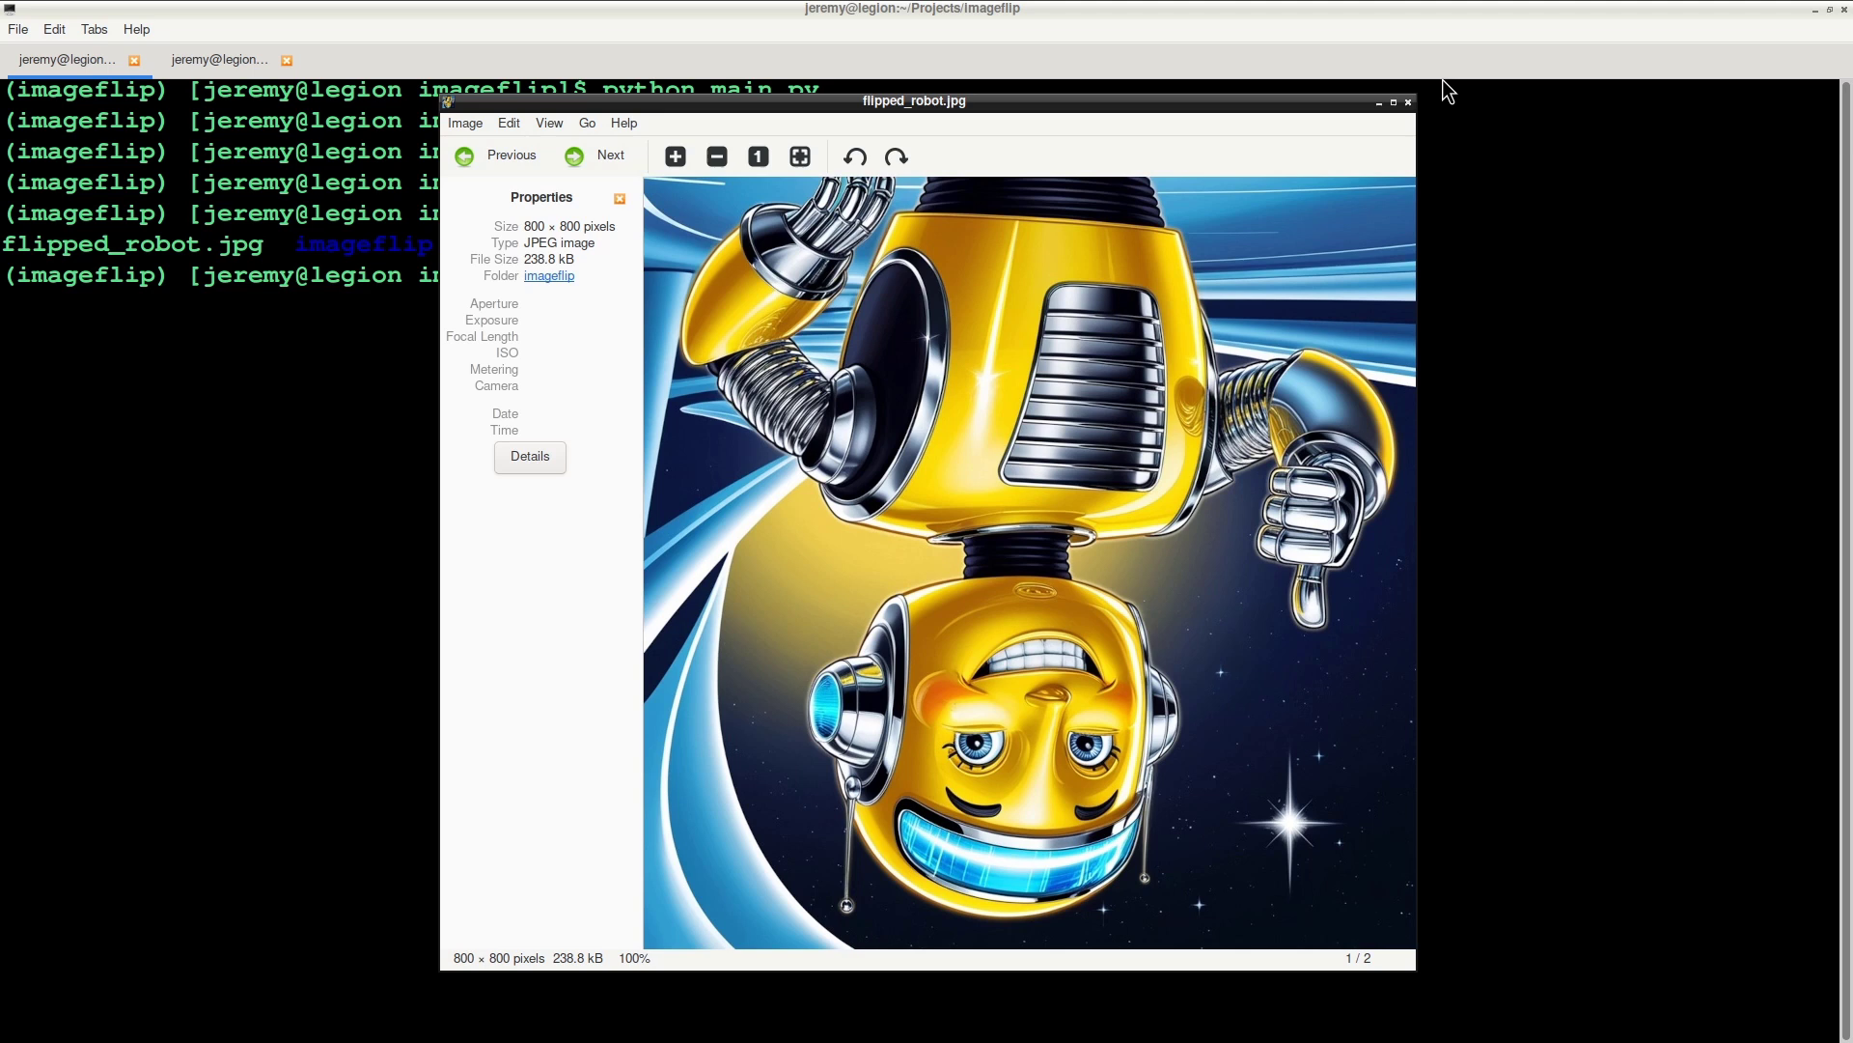